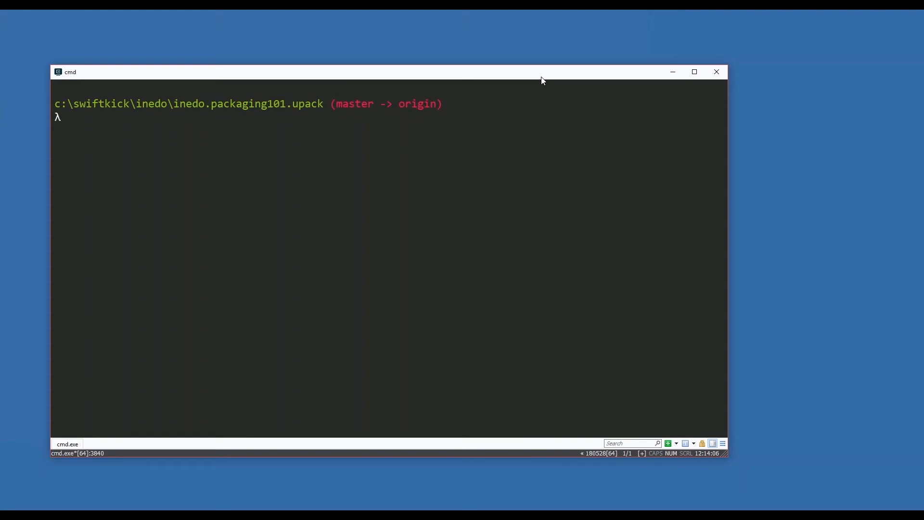
Change into demos\currentTime and run the project with dotnet run to print the time
type("cd demos\\currentTime\\")
type("ls")
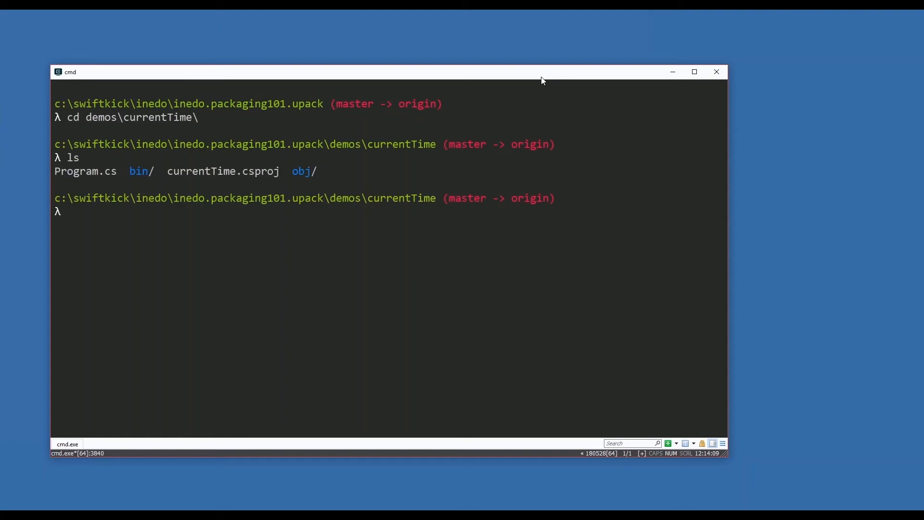
type("dotnet run")
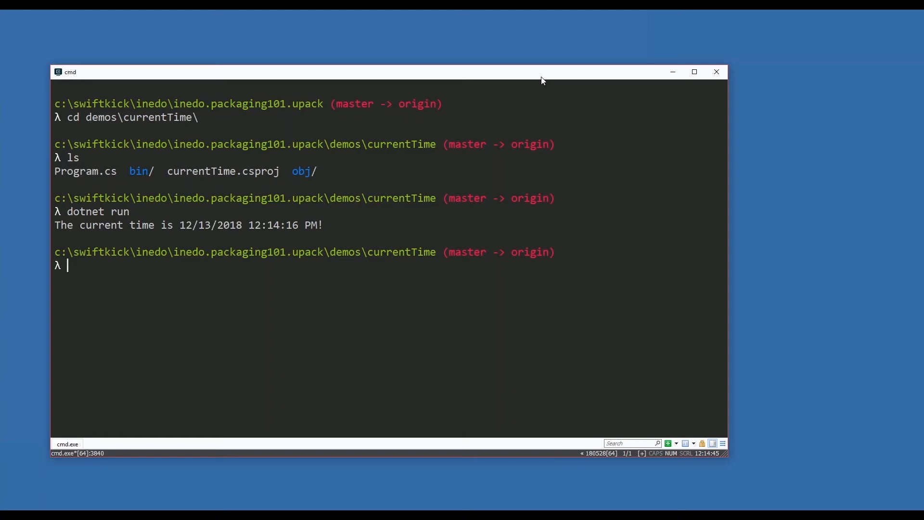
Publish currentTime with dotnet publish --self-contained -c Release, then type explorer
type("dotnet p")
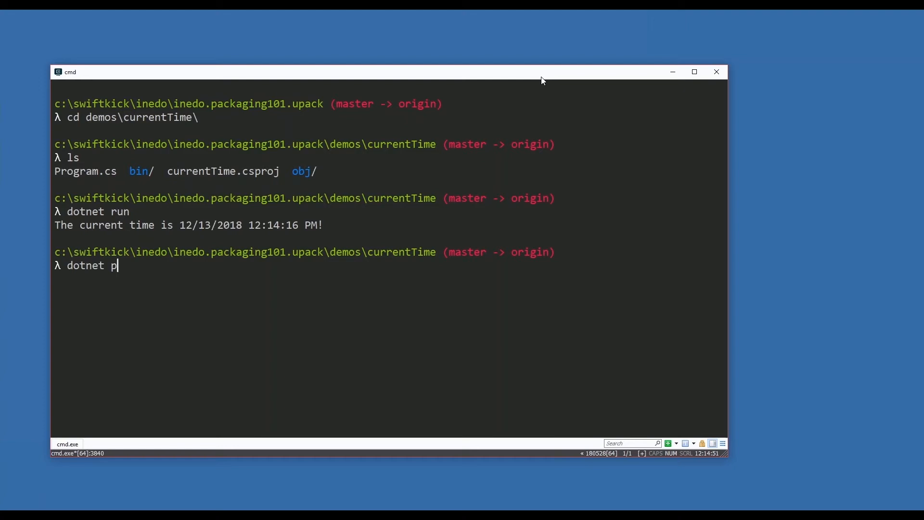
type("ublish -ss")
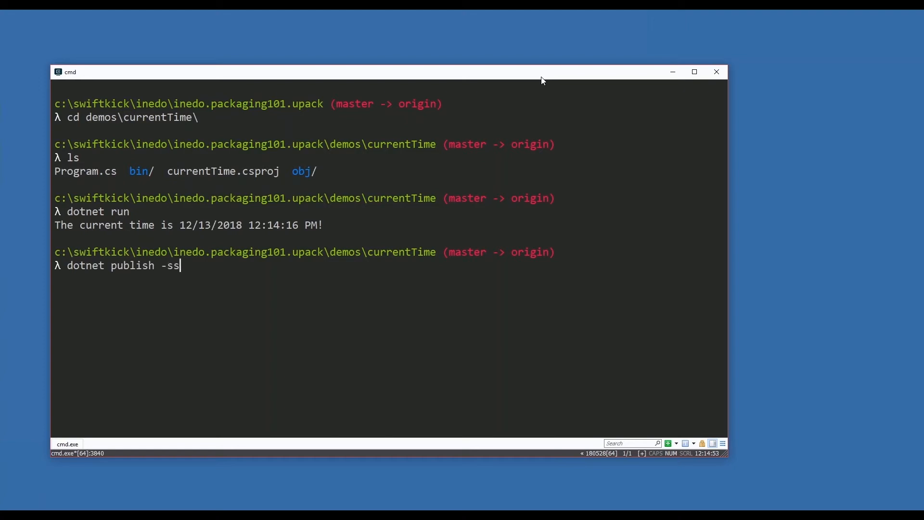
type("--self-contained -")
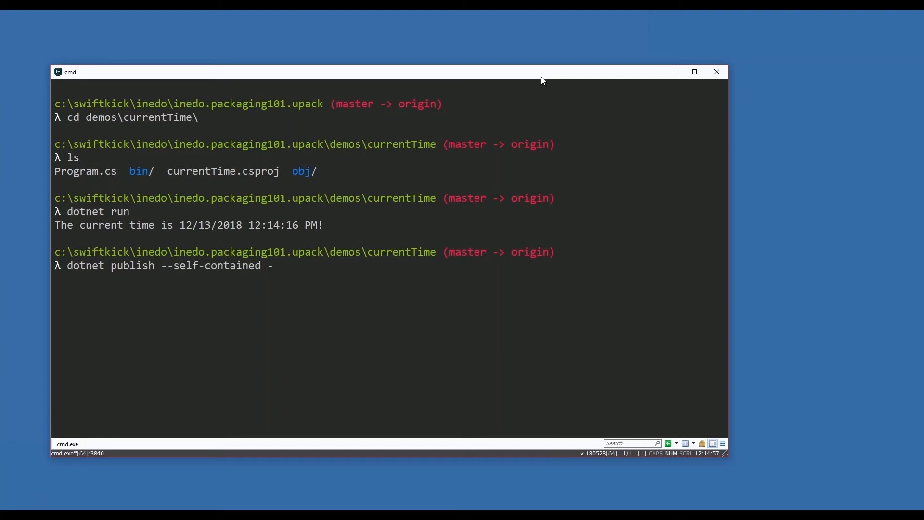
type("c Rle")
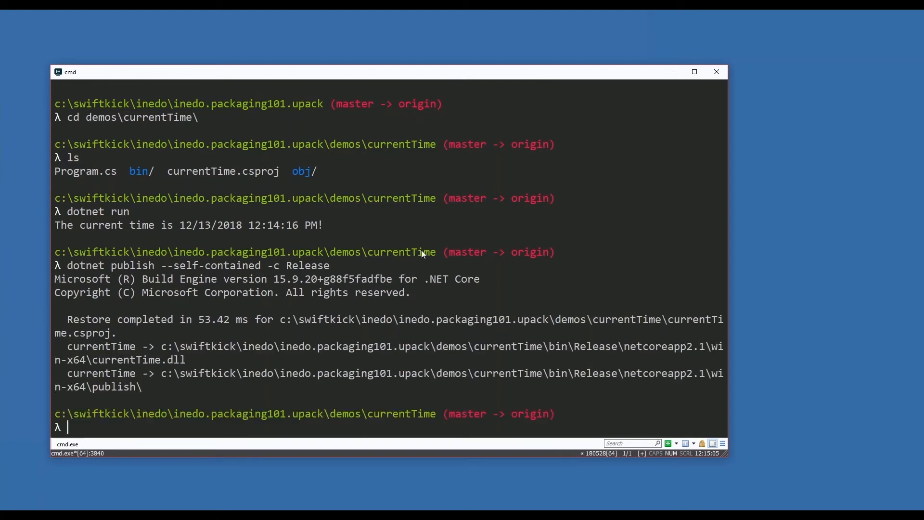
mouse_move(362, 267)
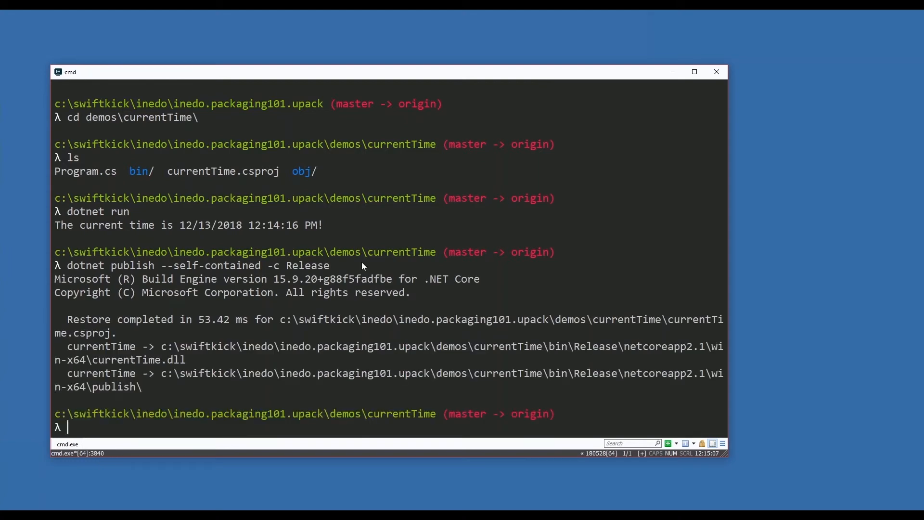
type("explorer .")
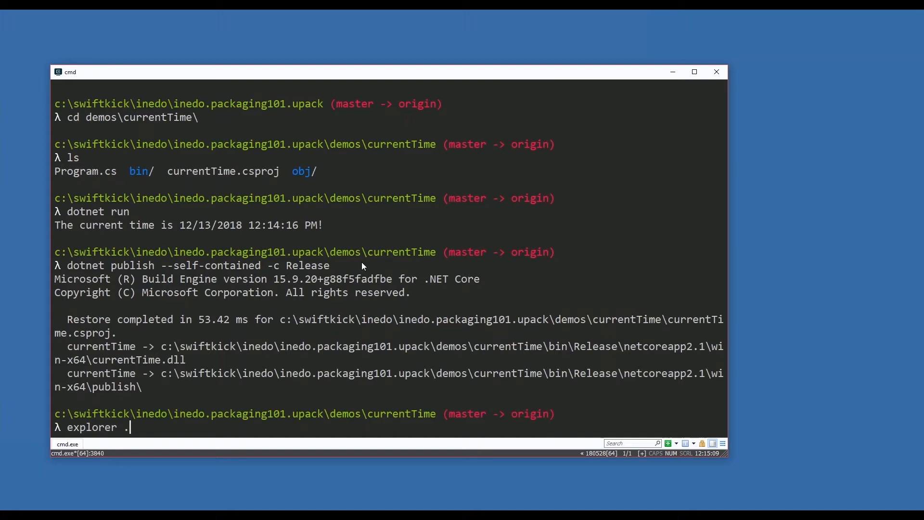
Open the project in File Explorer and drill into Release > win-x64 > publish
key("enter")
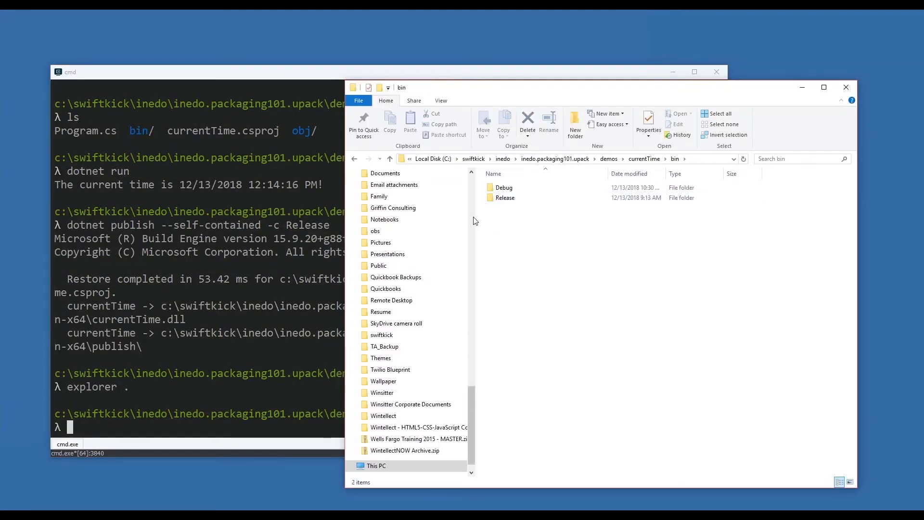
mouse_move(475, 218)
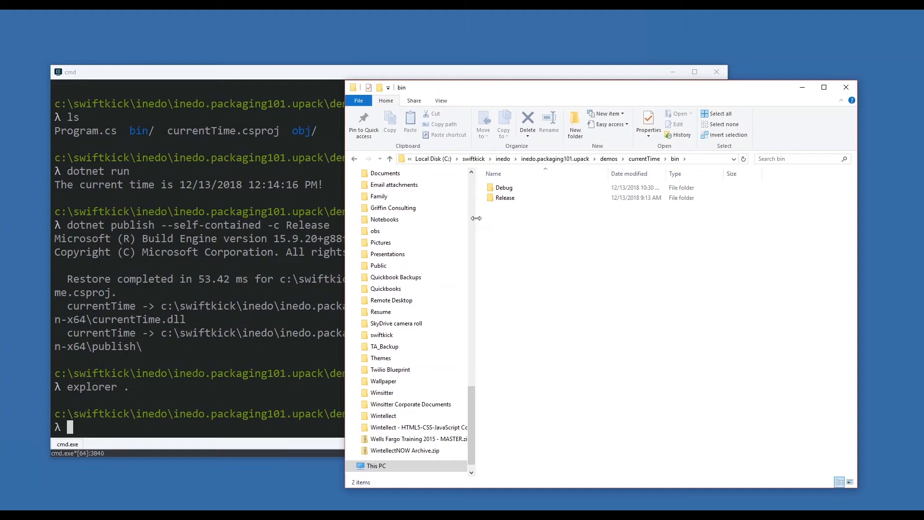
double_click(505, 198)
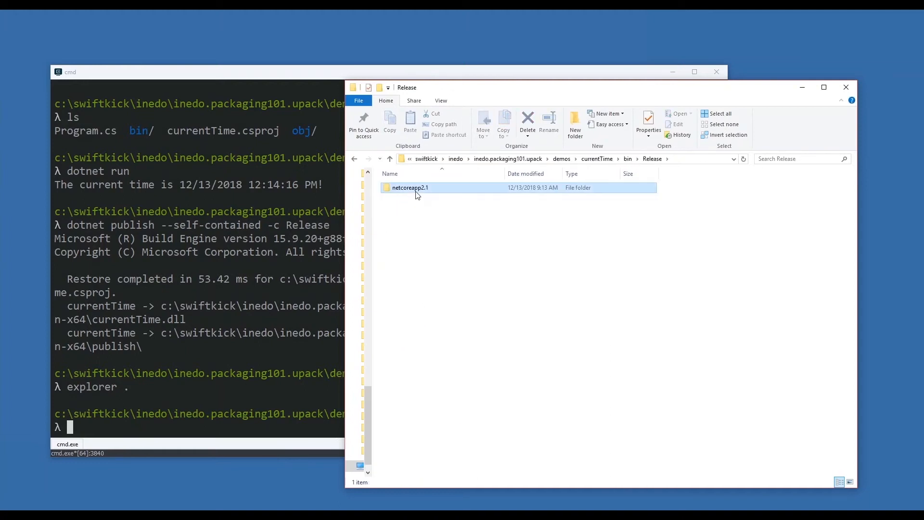
double_click(410, 187)
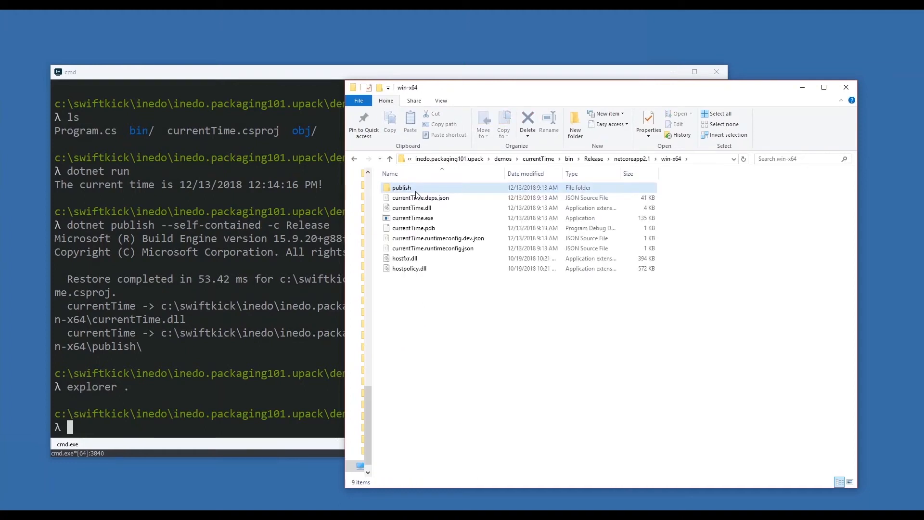
double_click(401, 187)
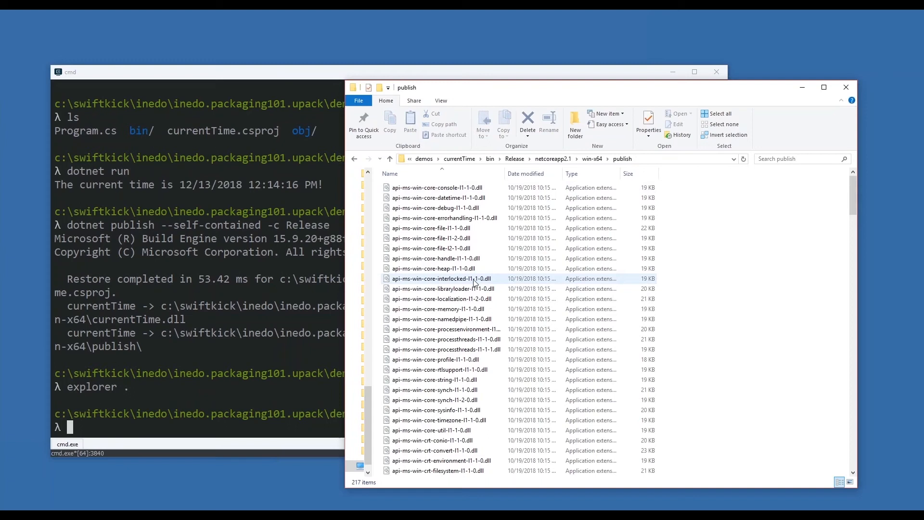
Browse the publish folder's 217 files, moving the window beside the terminal
scroll("down", 3)
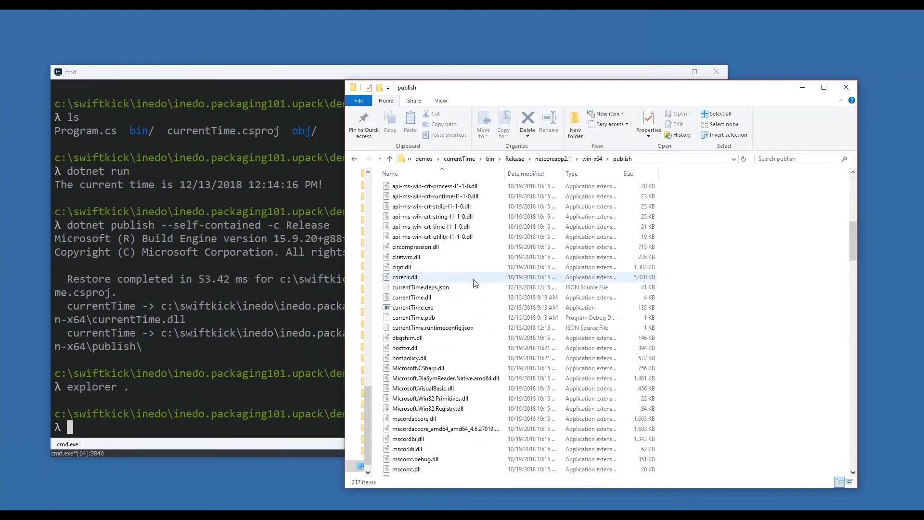
scroll("down", 3)
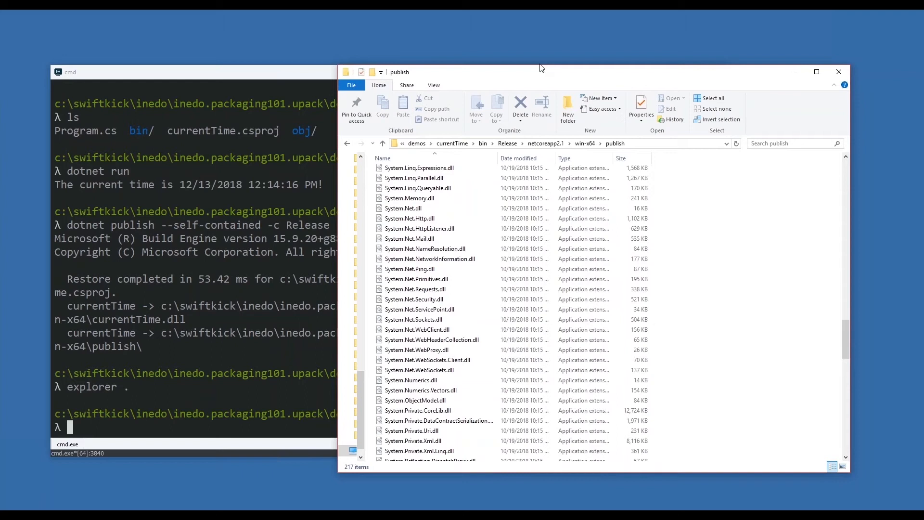
left_click_drag(541, 68, 537, 62)
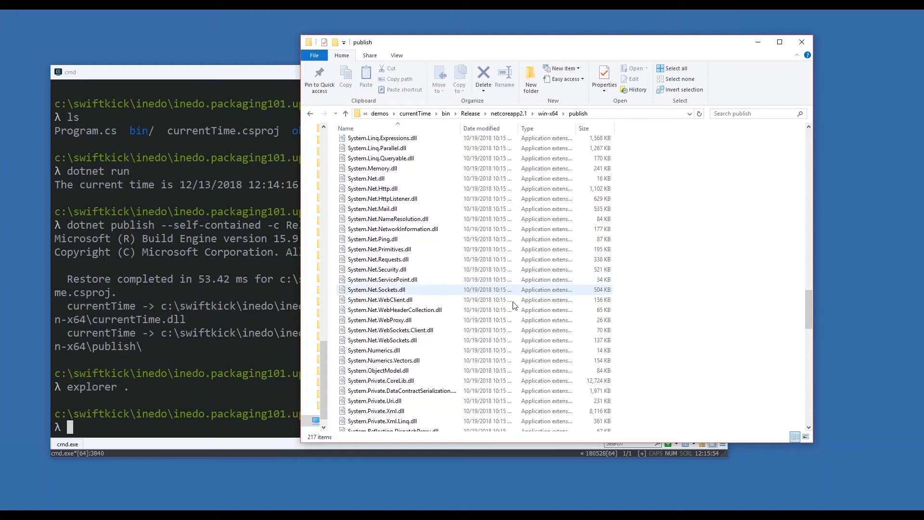
scroll("down", 3)
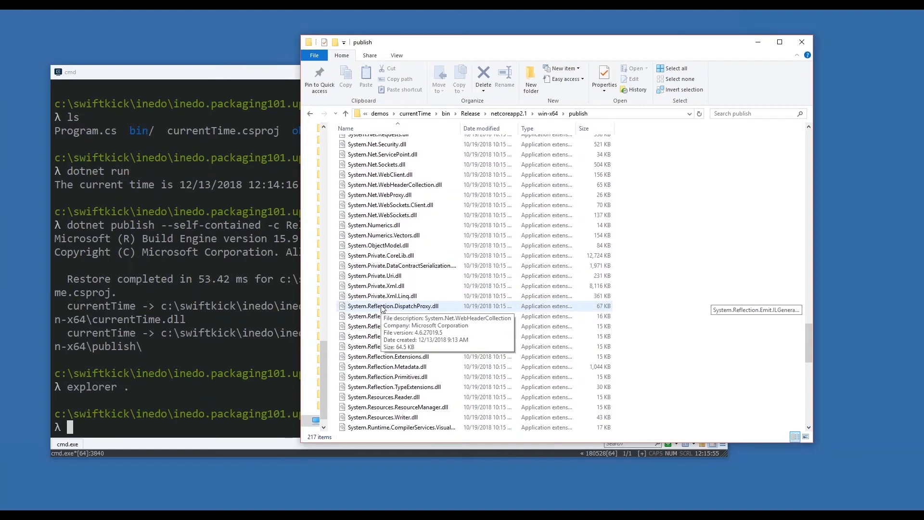
scroll("down", 3)
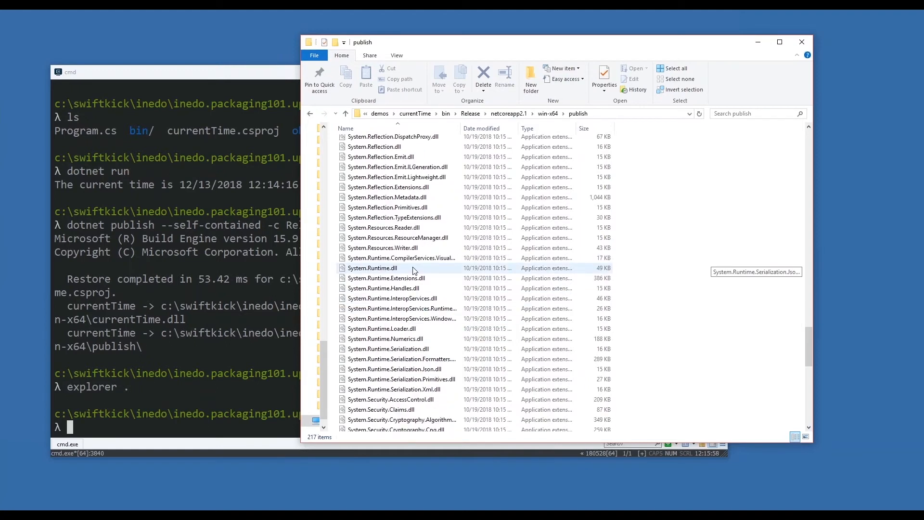
scroll("up", 3)
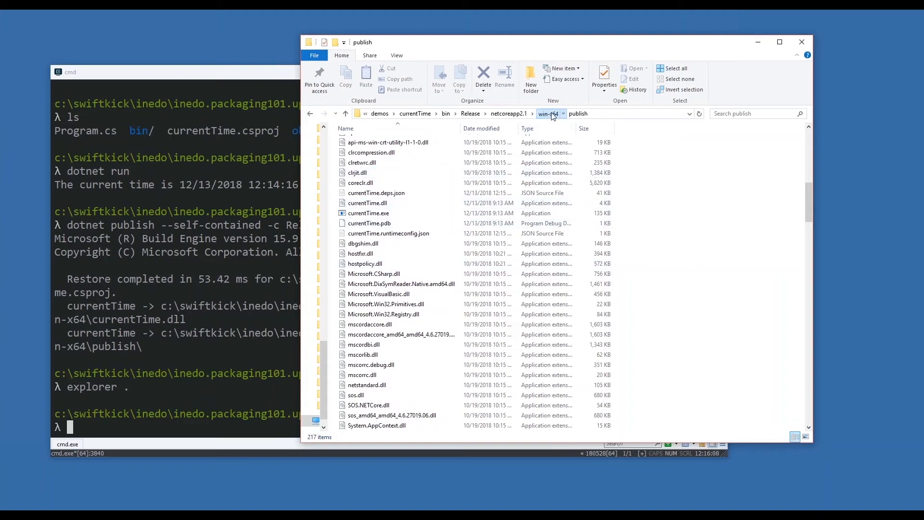
Go up to demos and create a new folder named upackdemo
right_click(357, 142)
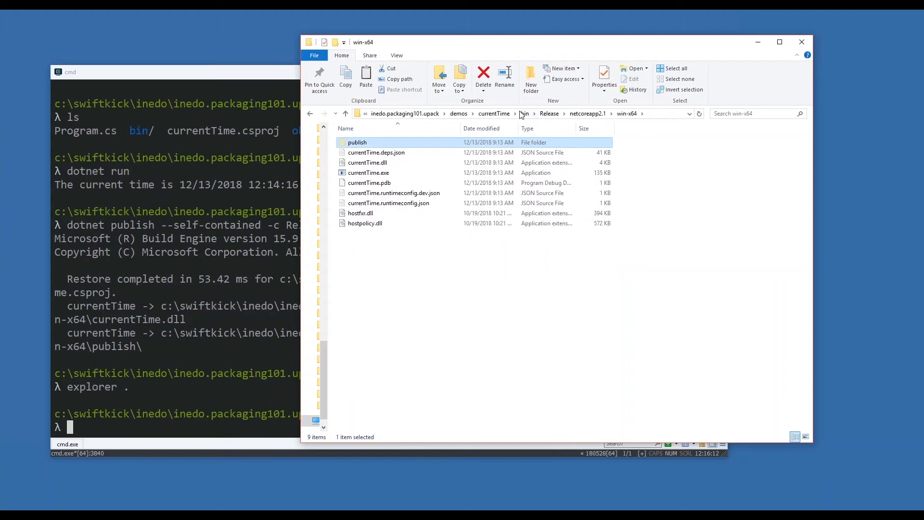
left_click(494, 113)
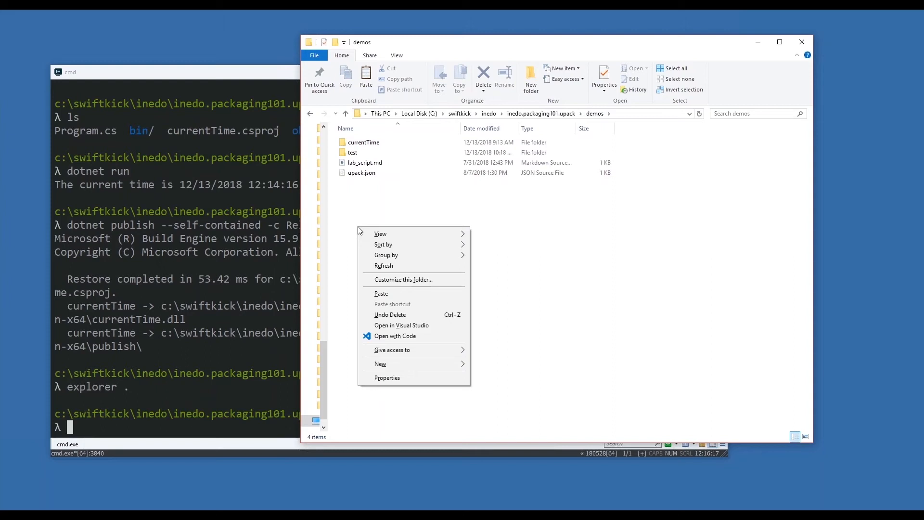
left_click(379, 364)
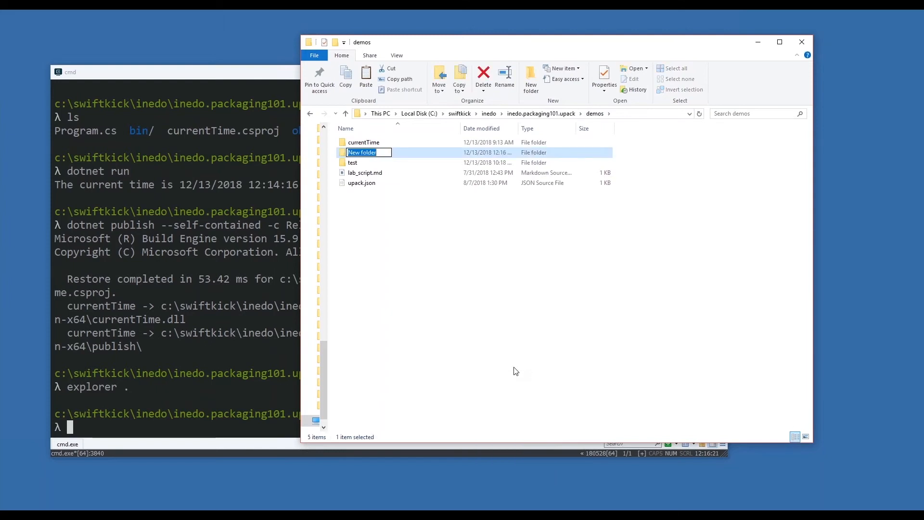
type("upackdemo")
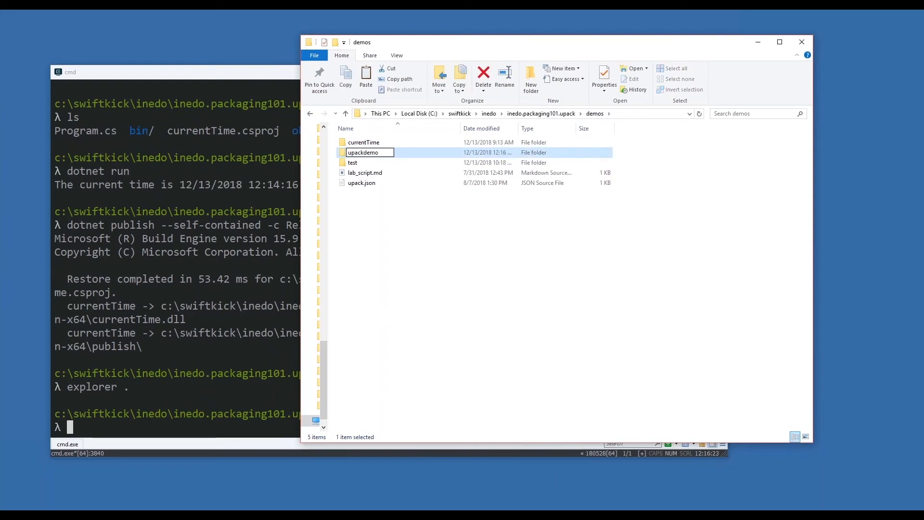
double_click(363, 152)
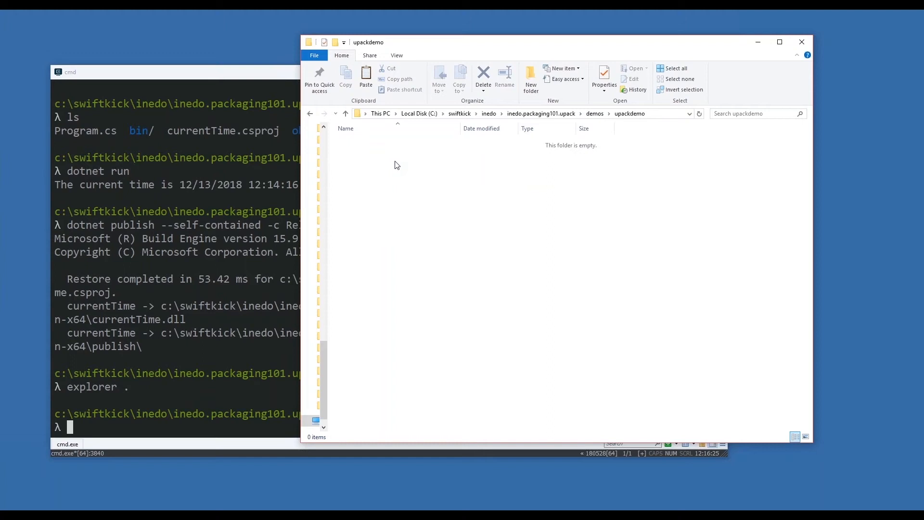
Copy upack.json from demos into the upackdemo folder
left_click(595, 113)
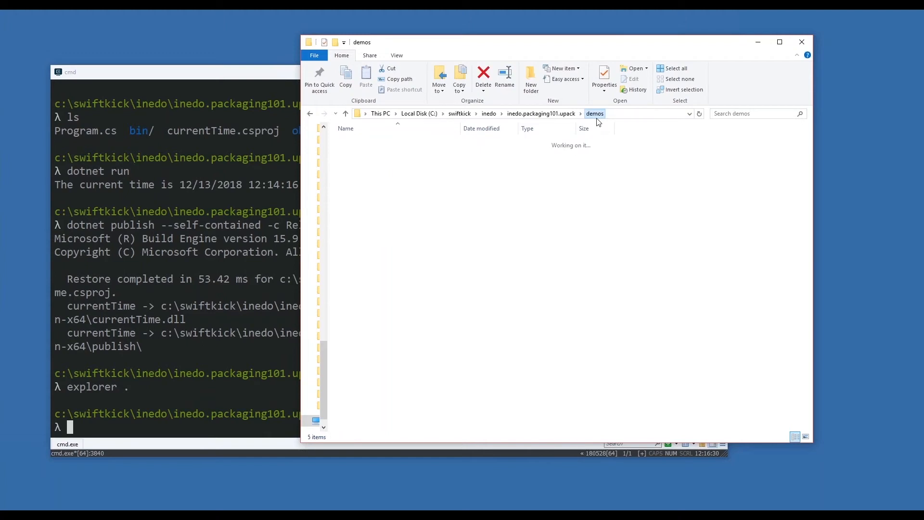
left_click(361, 183)
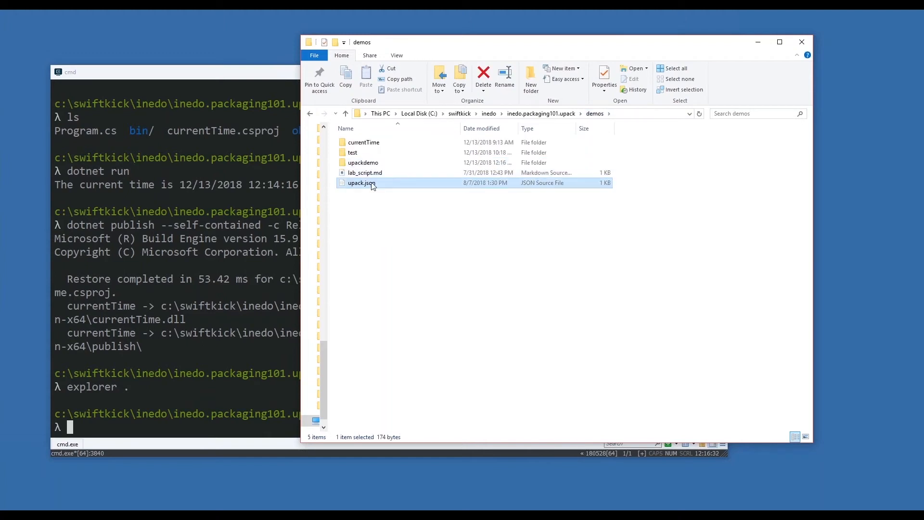
double_click(363, 162)
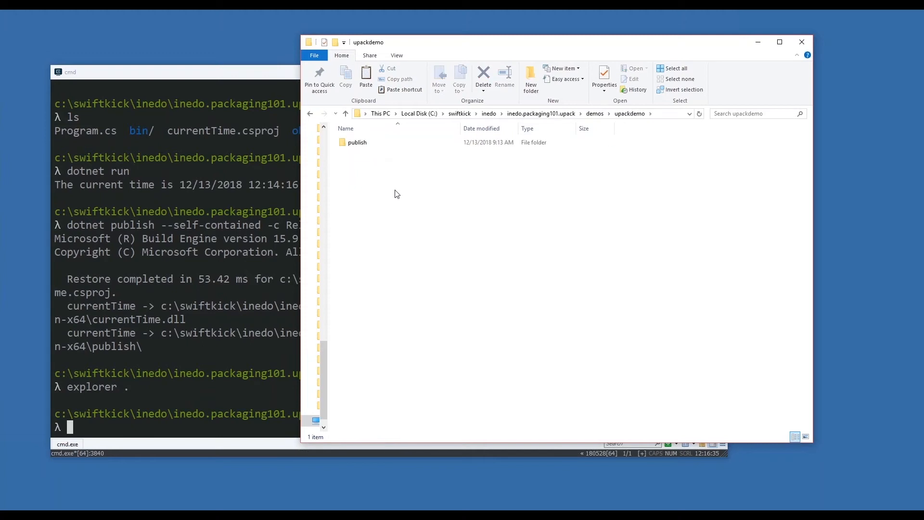
left_click(362, 152)
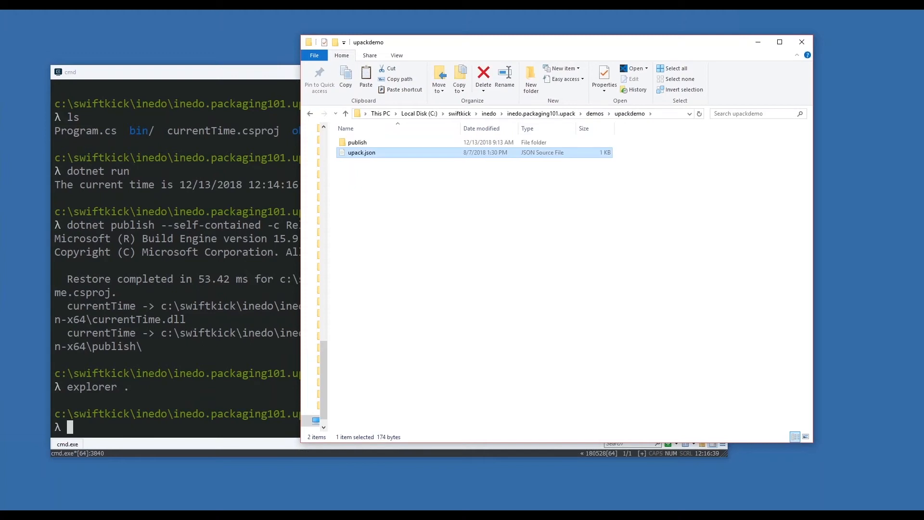
mouse_move(210, 263)
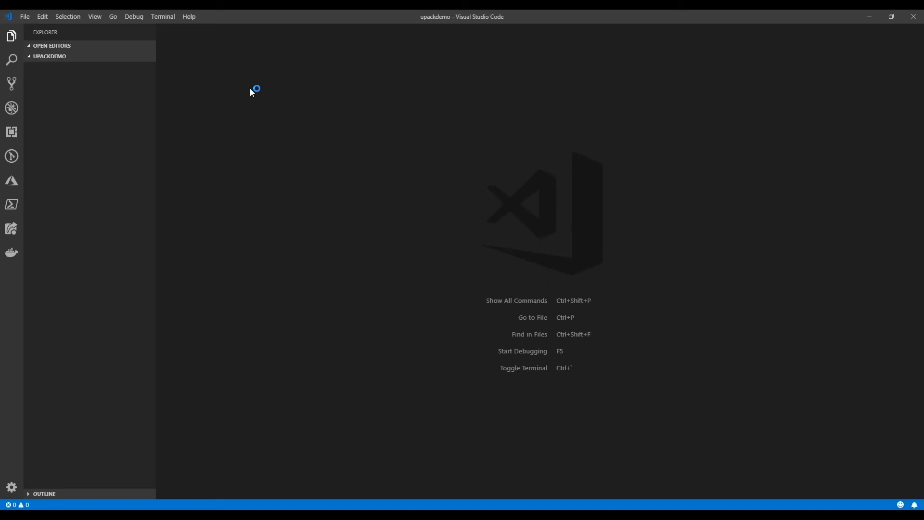
Change the upack.json version from 1.4.1 to 1.0.0 and save the file
left_click(55, 87)
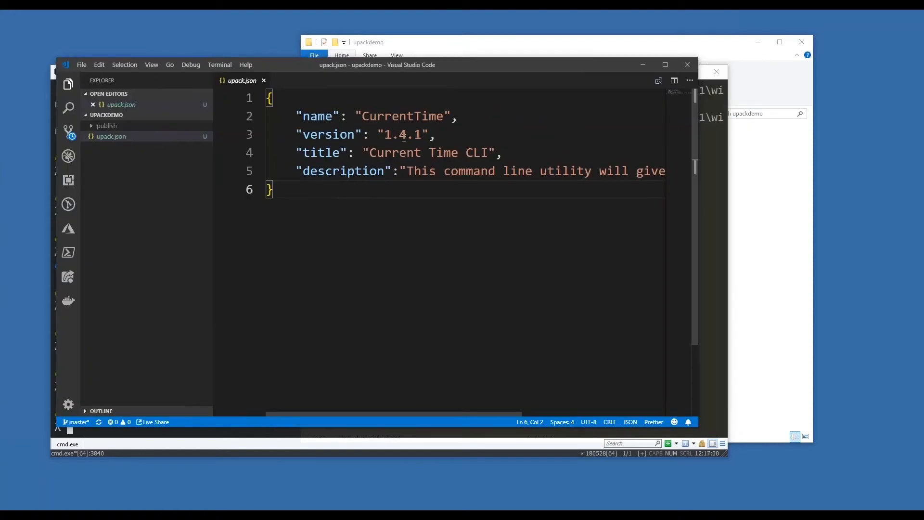
type("1.0.0")
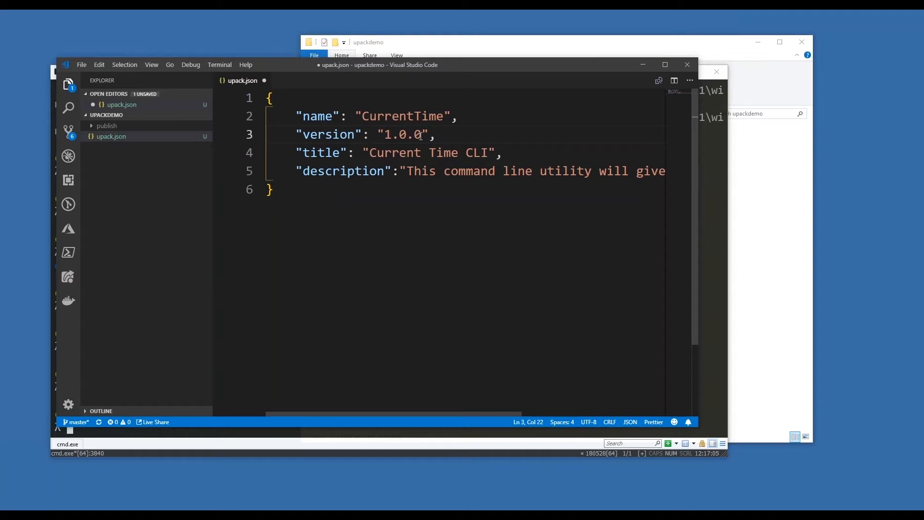
mouse_move(449, 187)
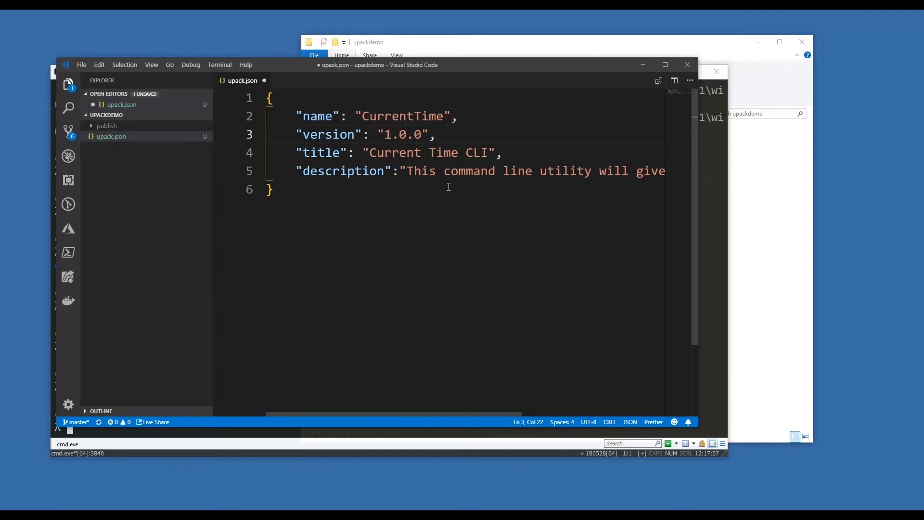
scroll("right", 3)
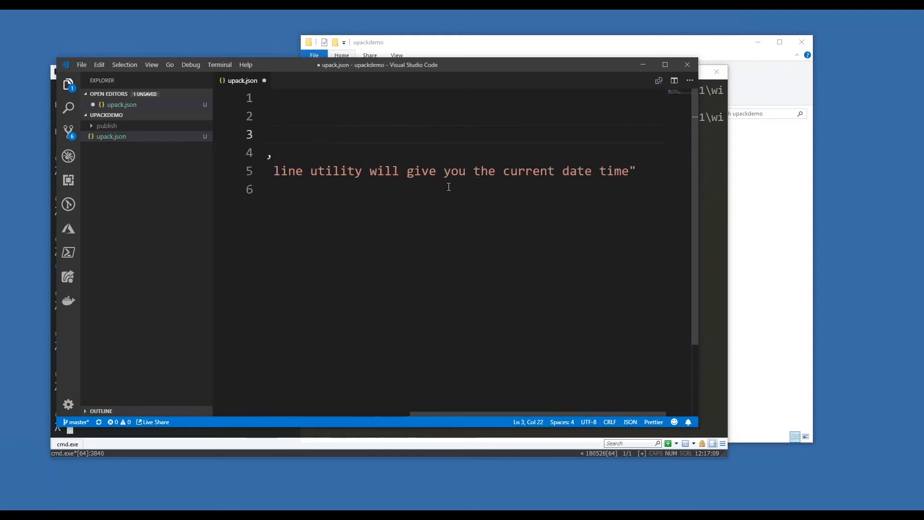
key("ctrl+s")
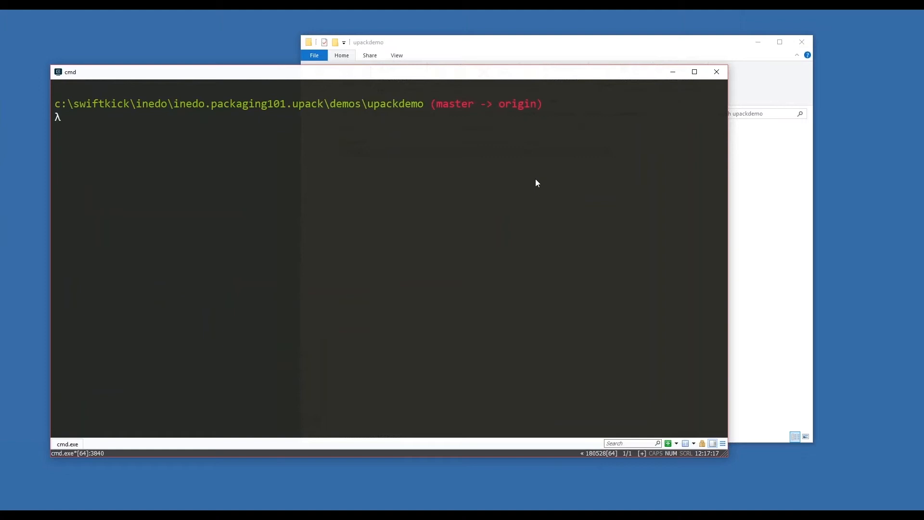
Run upack to list its available commands, then list the folder contents
type("up")
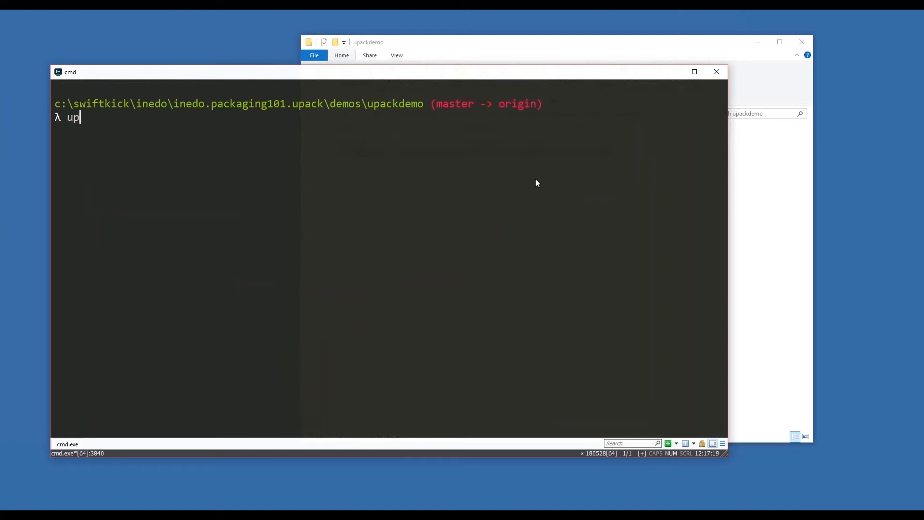
type("ack")
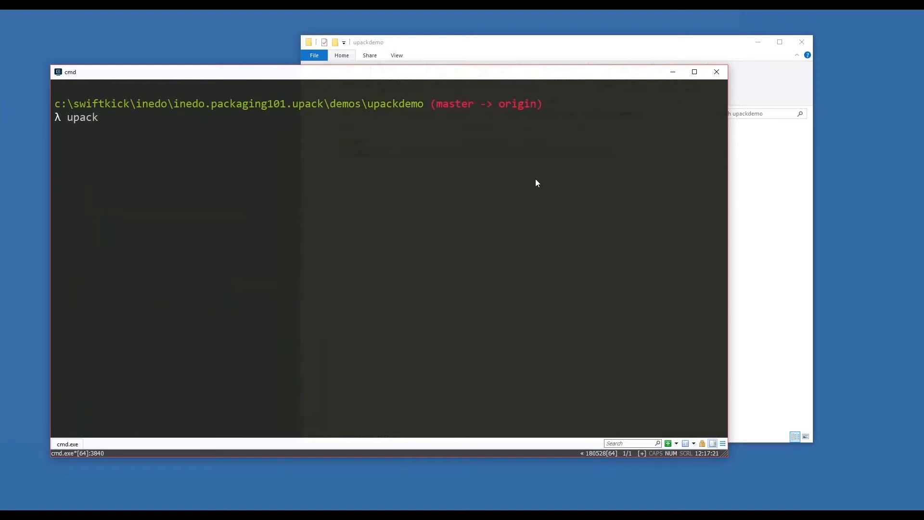
key("Enter")
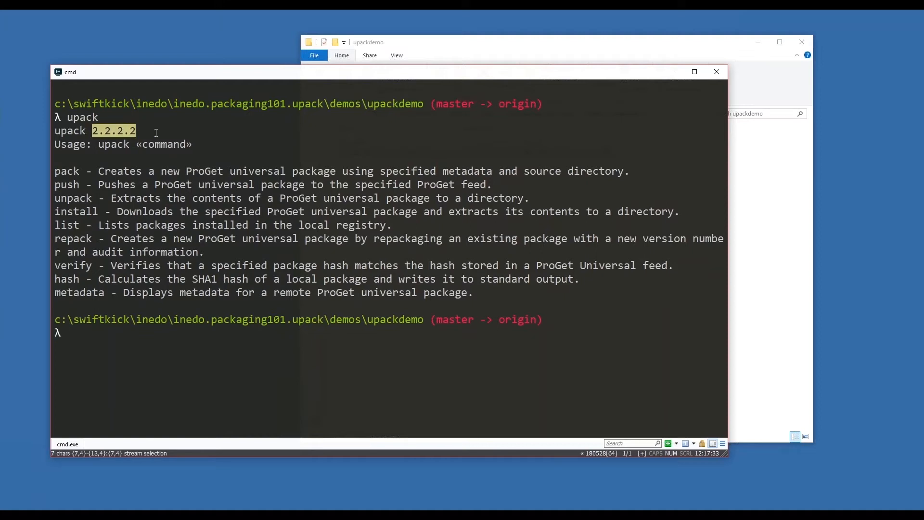
type("choc")
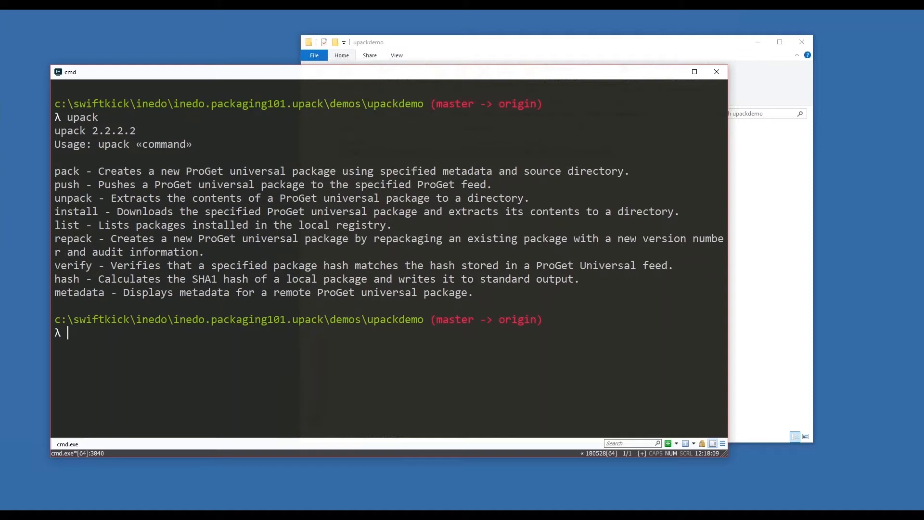
type("ls")
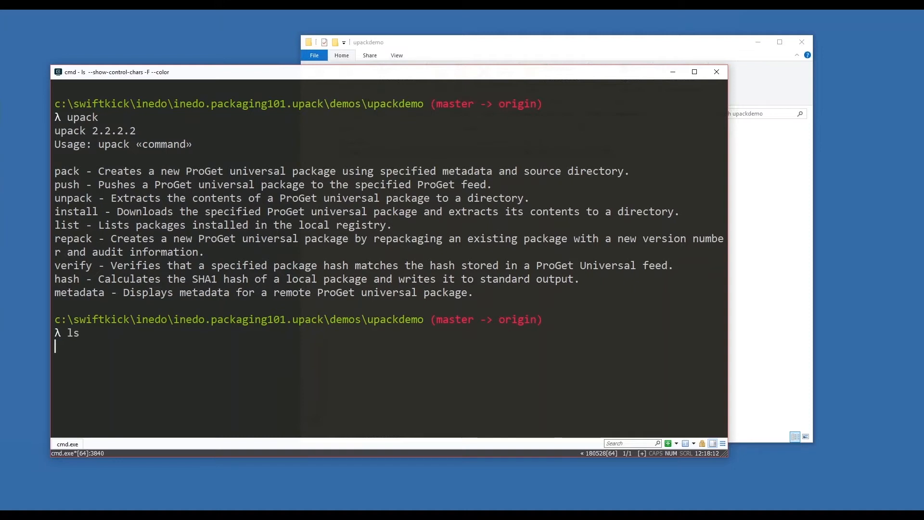
Run 'upack pack publish\ --manifest=upack.json' to build the CurrentTime 1.0.0 package
type("upack pack")
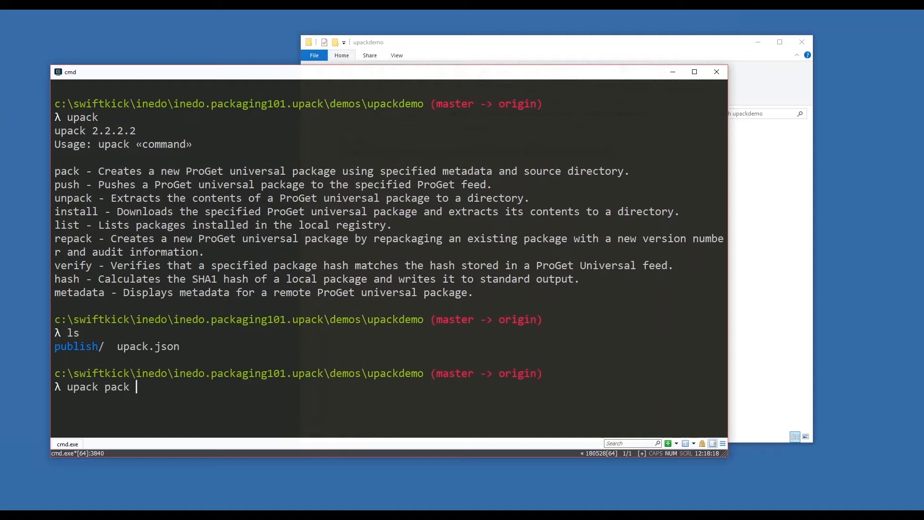
type("p")
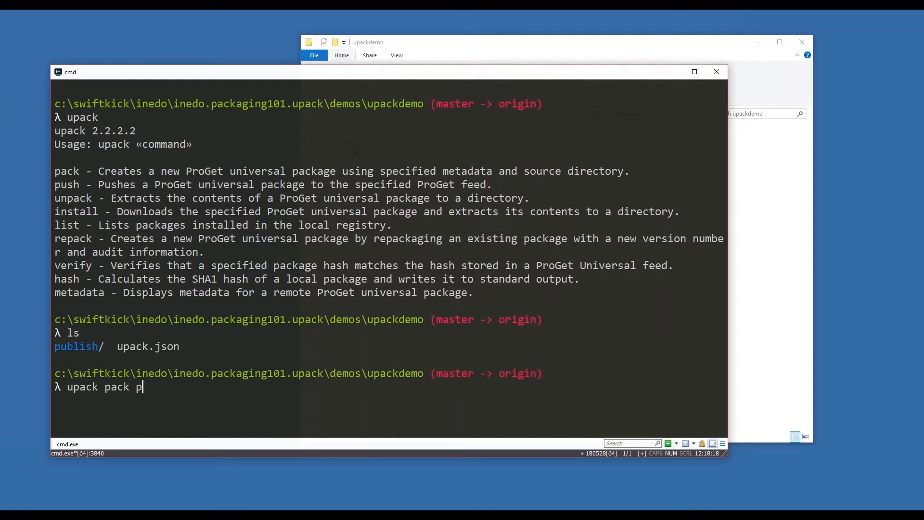
type("ublish\\ --manfi")
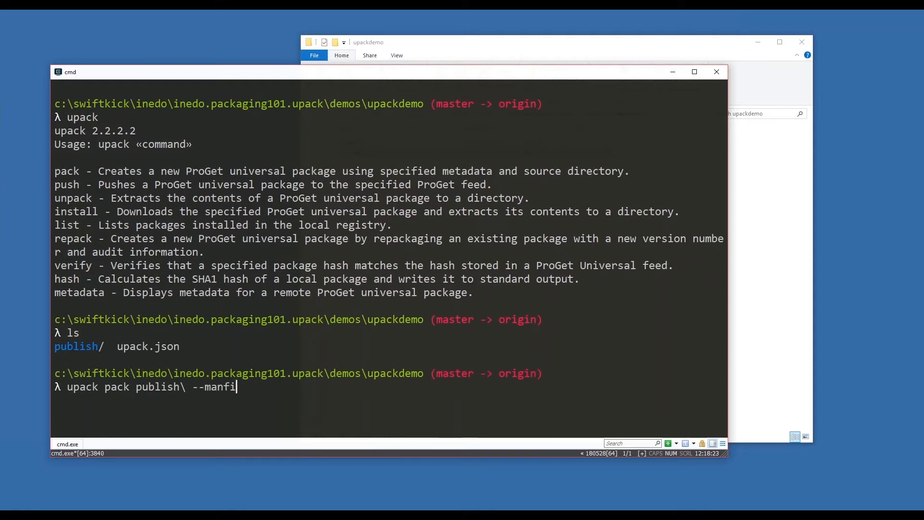
key("Backspace")
type("ifest=")
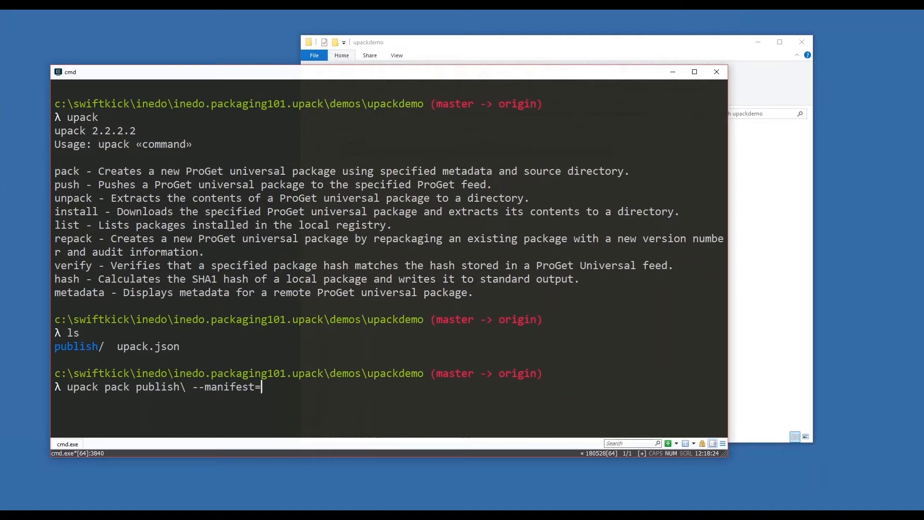
type("upack.j")
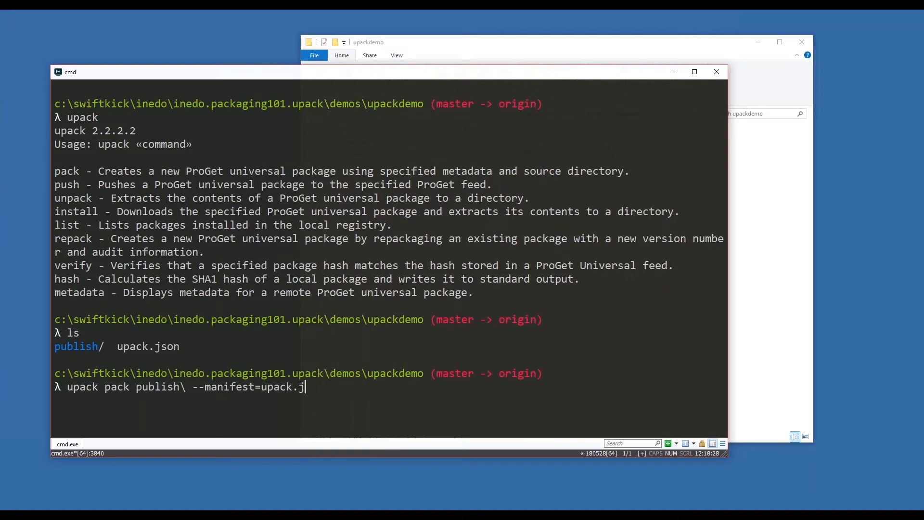
type("son")
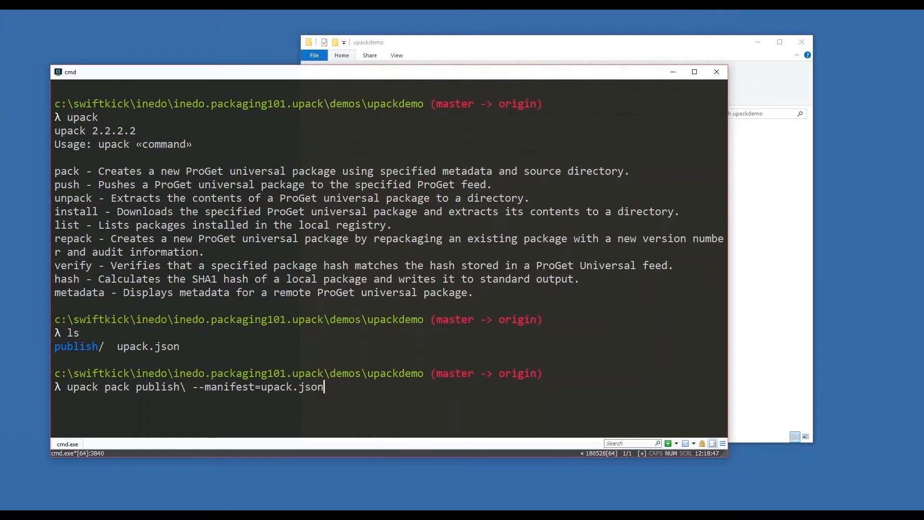
key("enter")
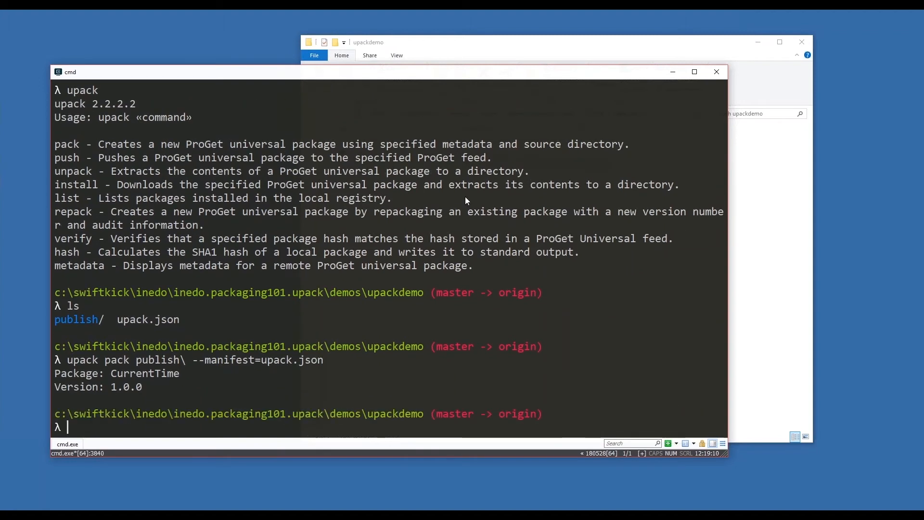
List upackdemo's contents and open the context menu on CurrentTime-1.0.0.upack
type("ls")
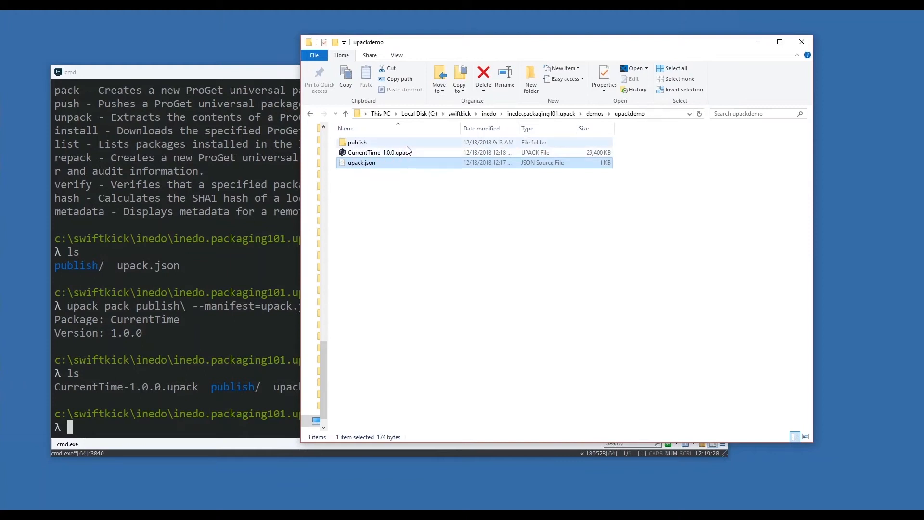
right_click(378, 152)
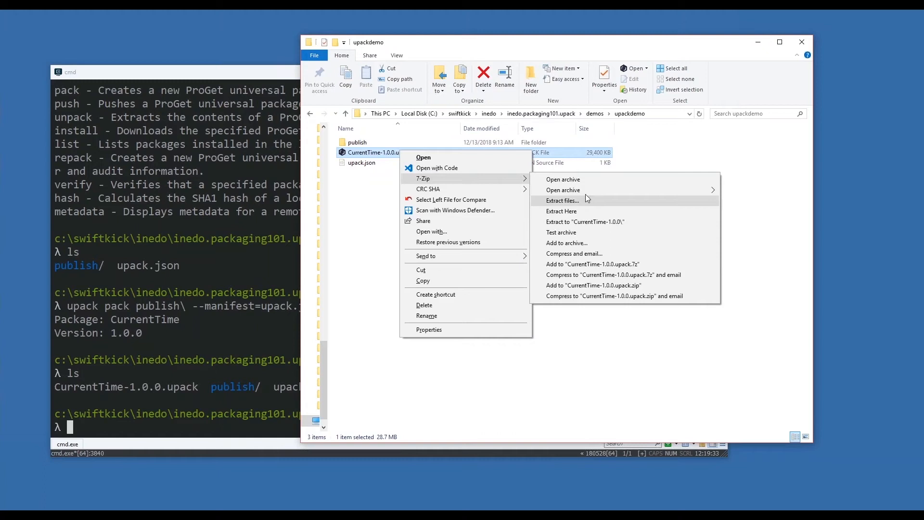
mouse_move(569, 192)
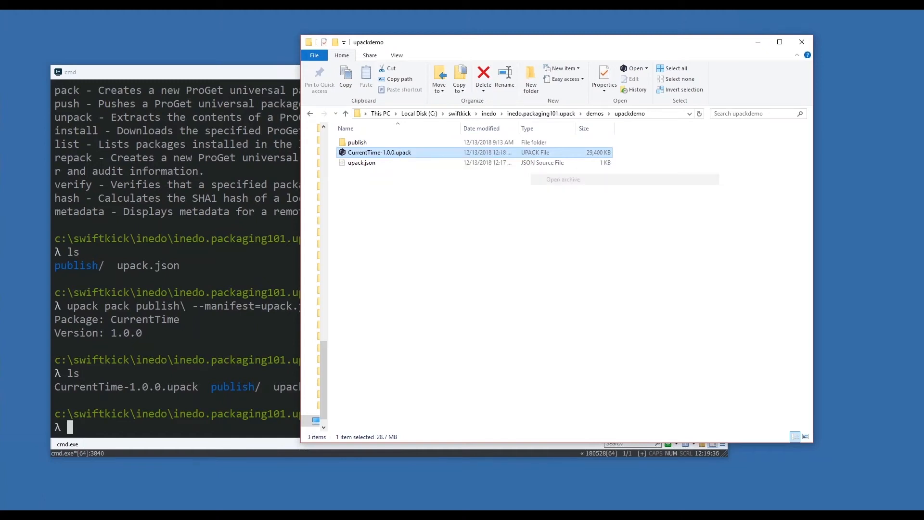
Open CurrentTime-1.0.0.upack in 7-Zip and edit its packaged upack.json in Notepad
double_click(380, 153)
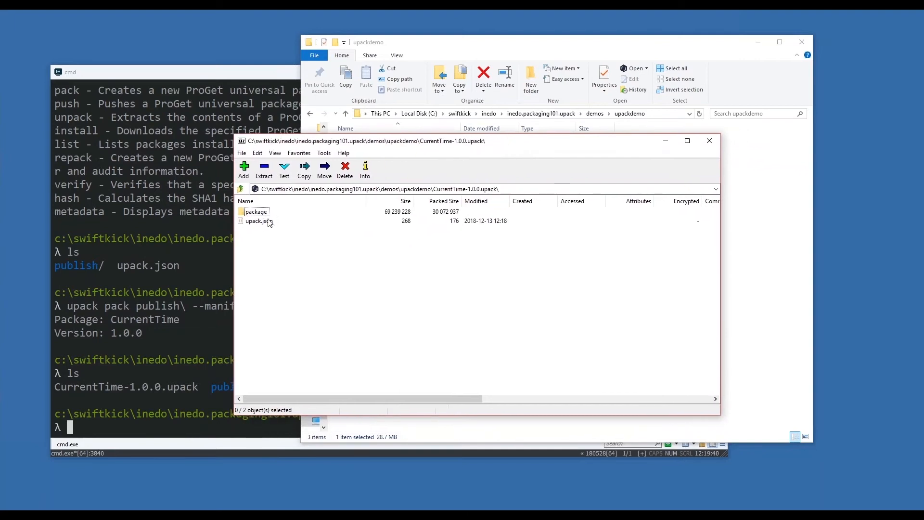
left_click(259, 220)
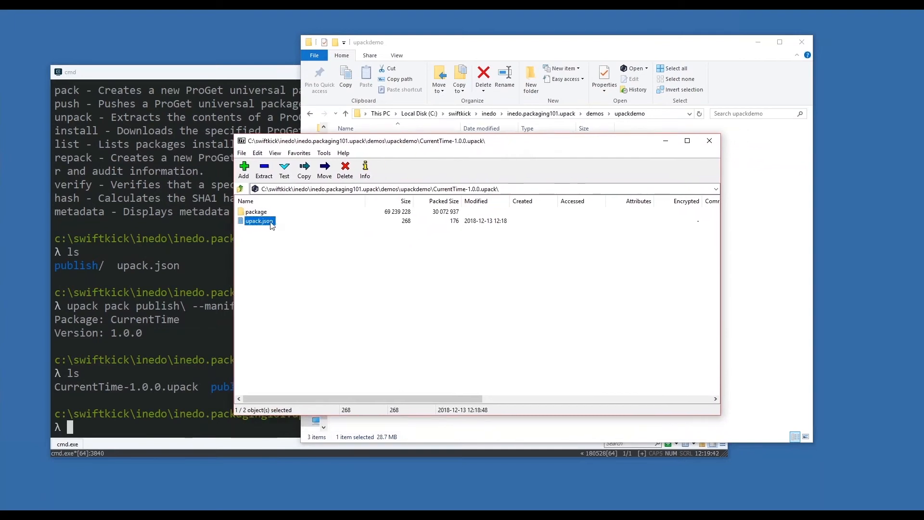
right_click(260, 220)
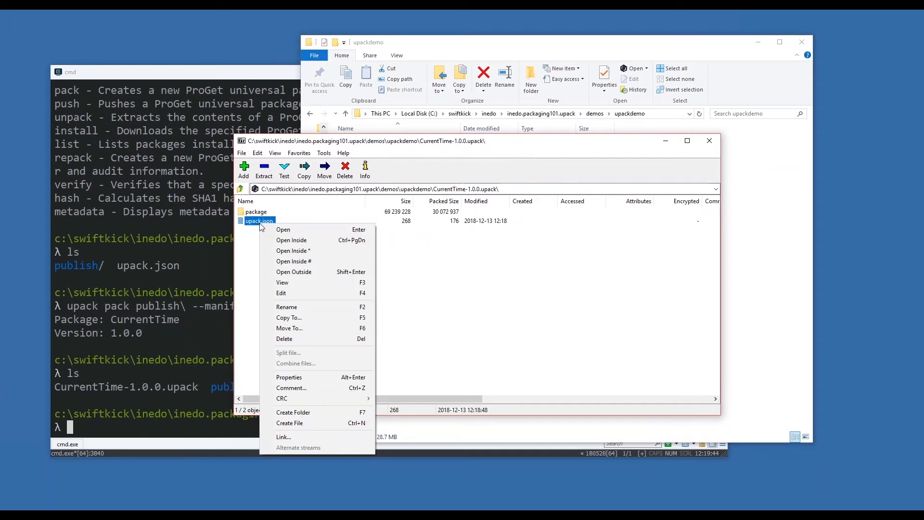
left_click(281, 293)
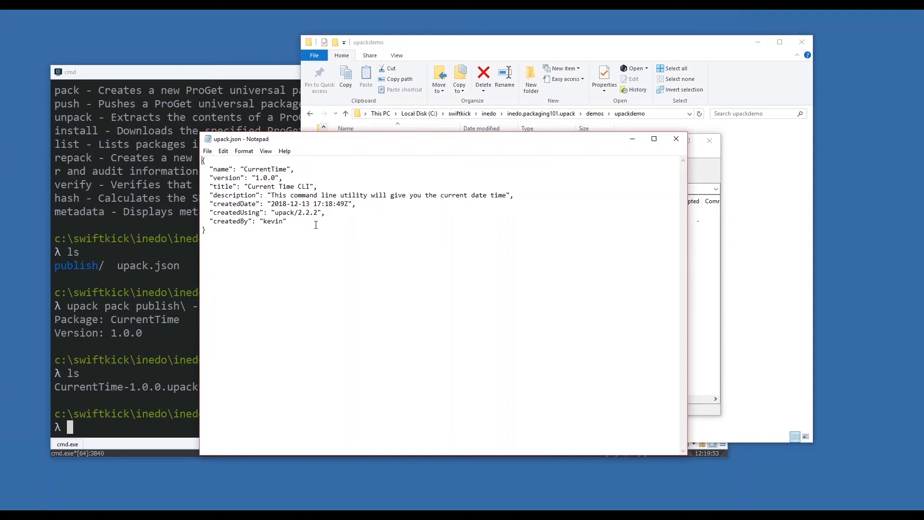
Highlight the createdDate, createdUsing and createdBy fields in the packaged manifest
left_click_drag(211, 194, 287, 221)
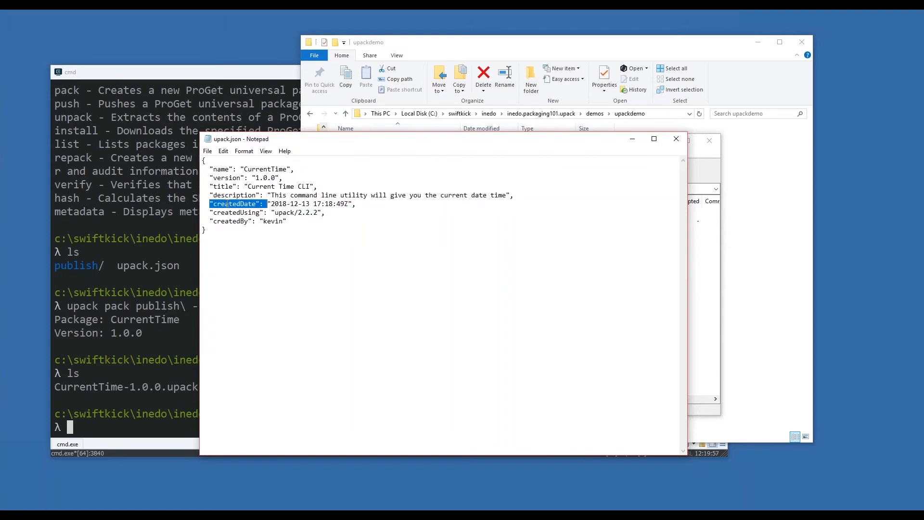
double_click(237, 212)
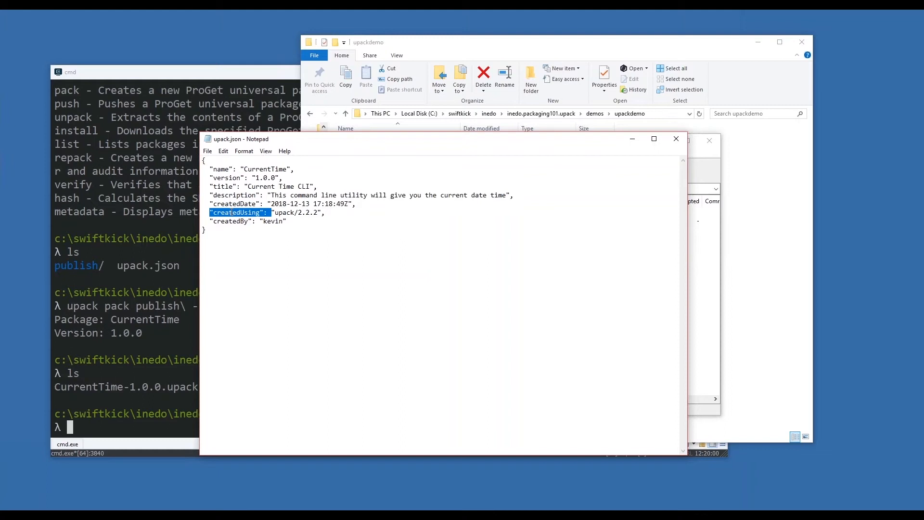
double_click(234, 221)
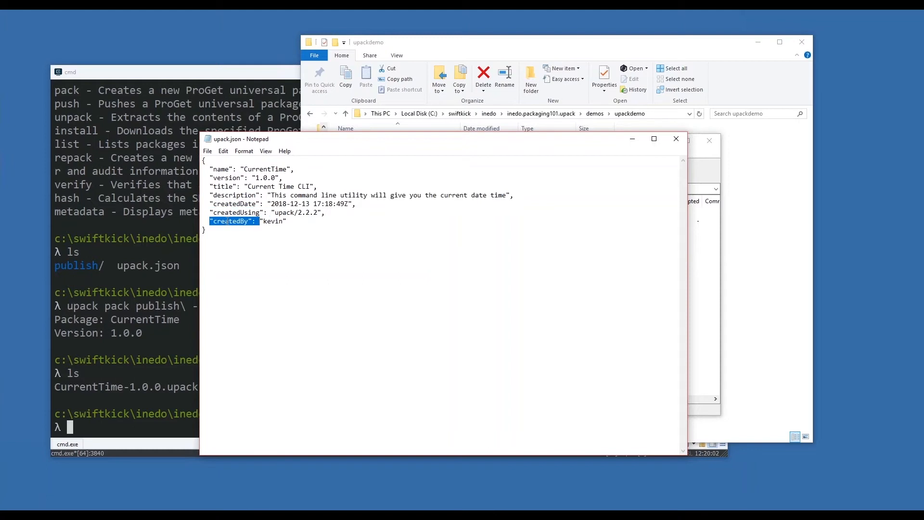
left_click(232, 221)
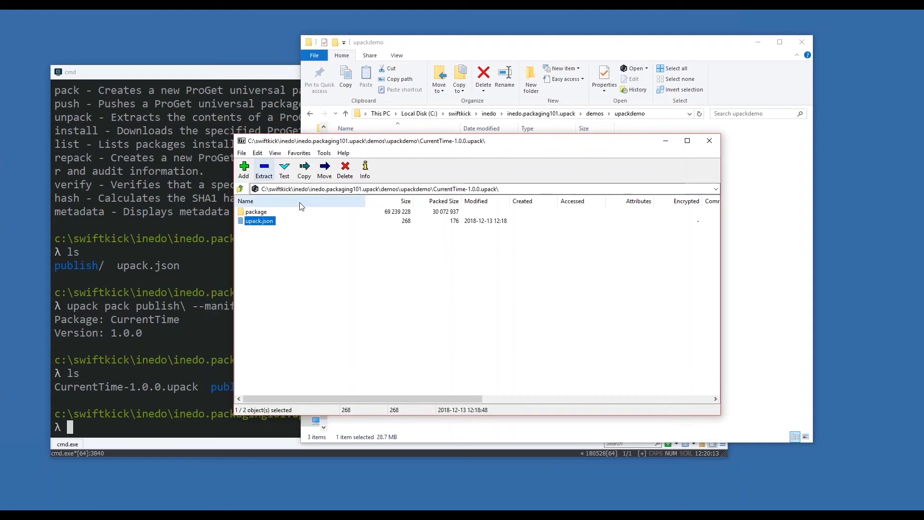
Browse the 217 files in the archive's package folder, then close 7-Zip
double_click(255, 212)
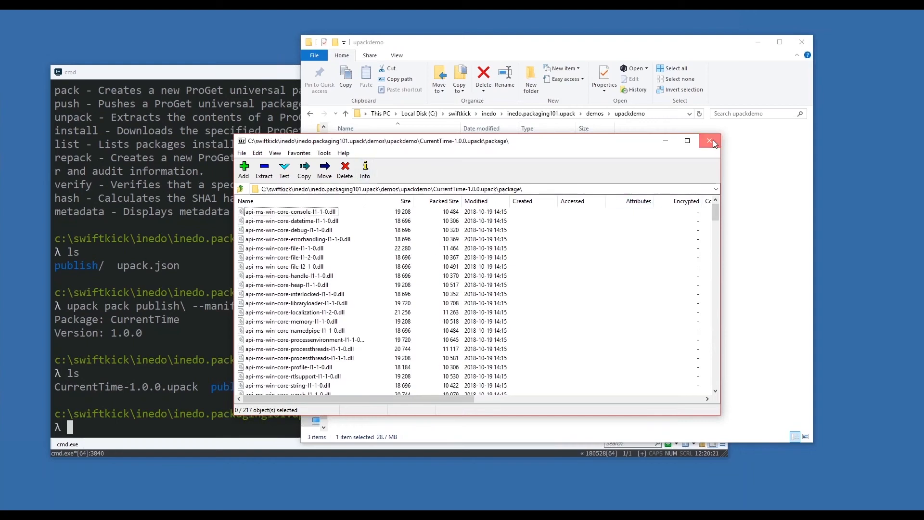
left_click(712, 141)
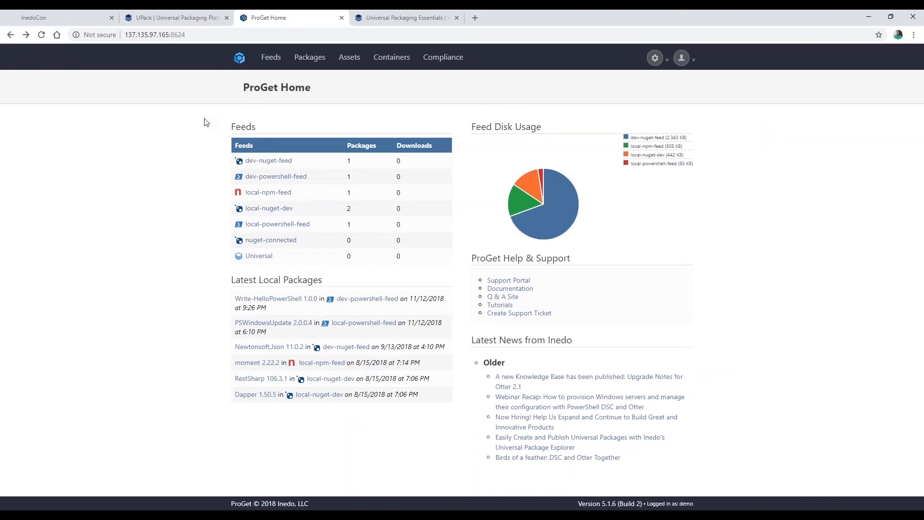
mouse_move(275, 176)
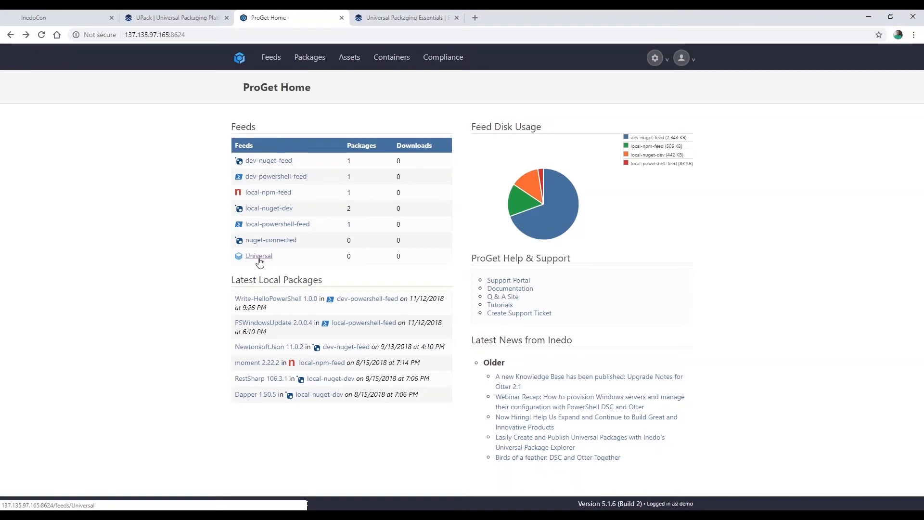
Open ProGet's Universal feed and select its upack API endpoint URL
left_click(258, 255)
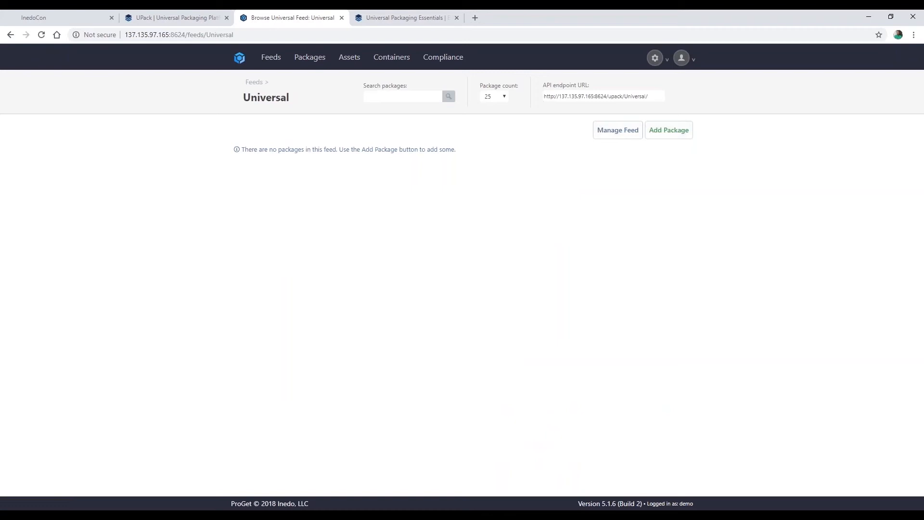
mouse_move(669, 129)
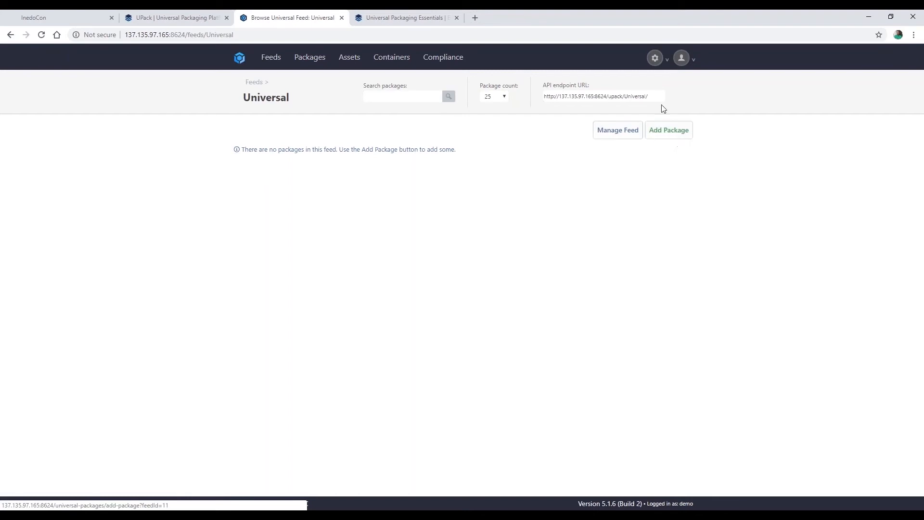
triple_click(595, 96)
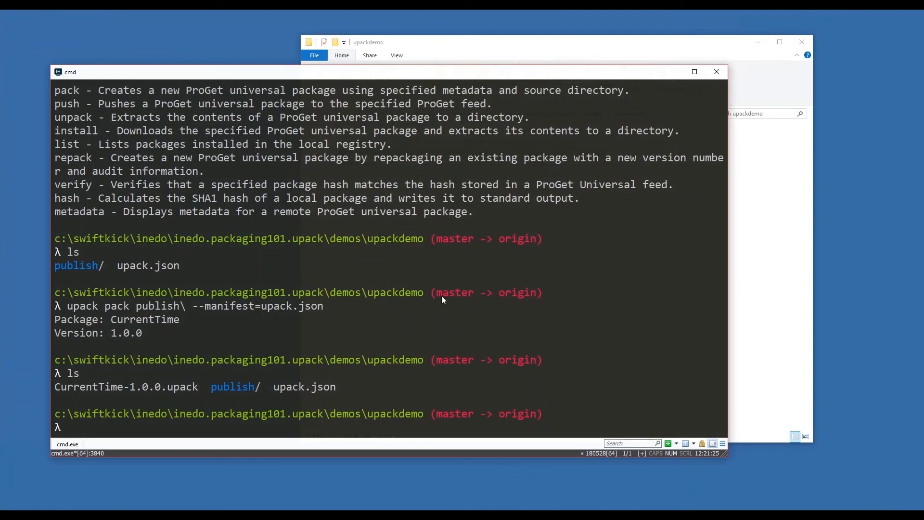
key("Win+Tab")
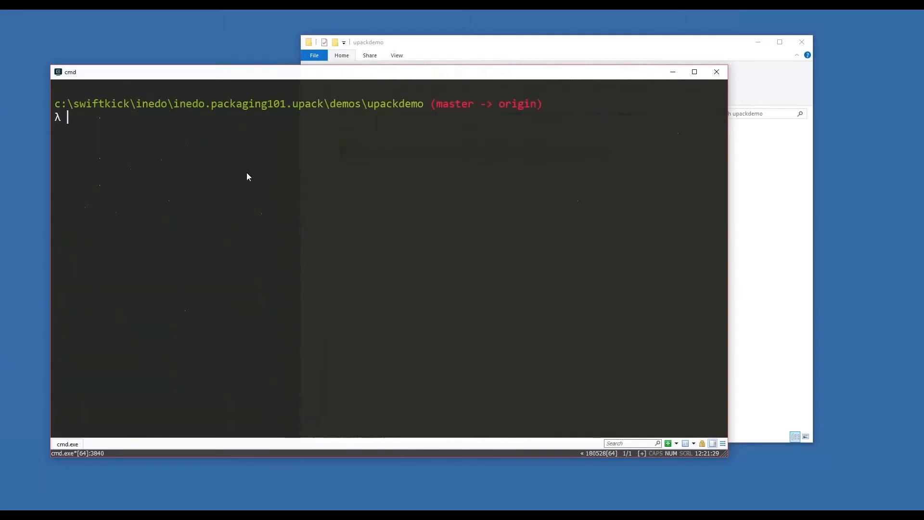
type("upack push")
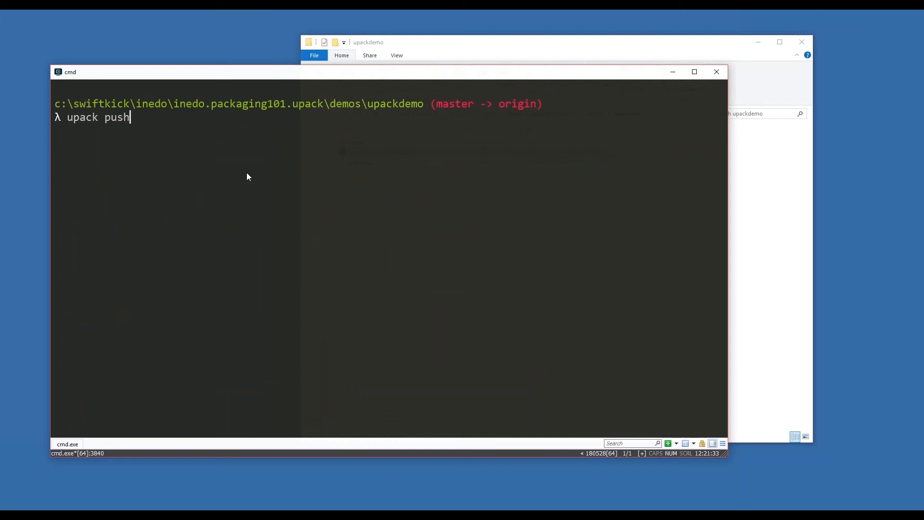
type("CurrentTime-1.0.0.upack")
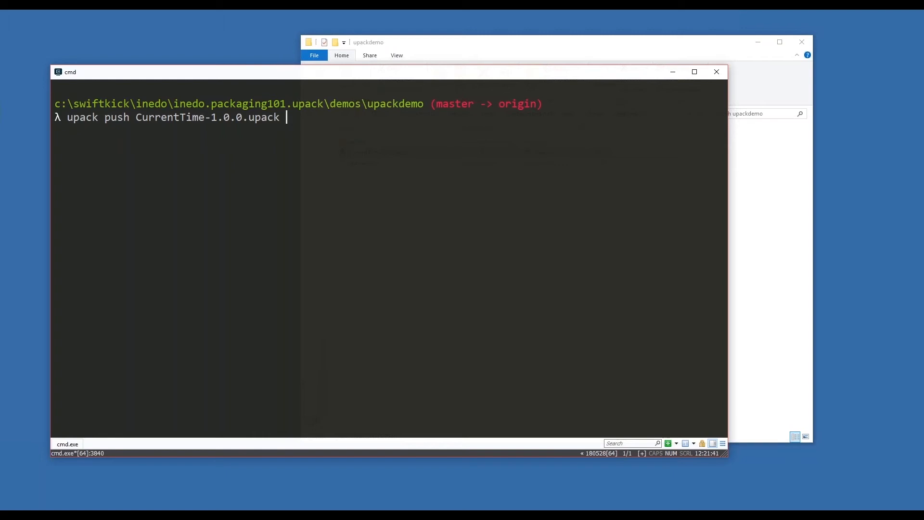
type("http://137.135.97.165:8624/upack/Universal/")
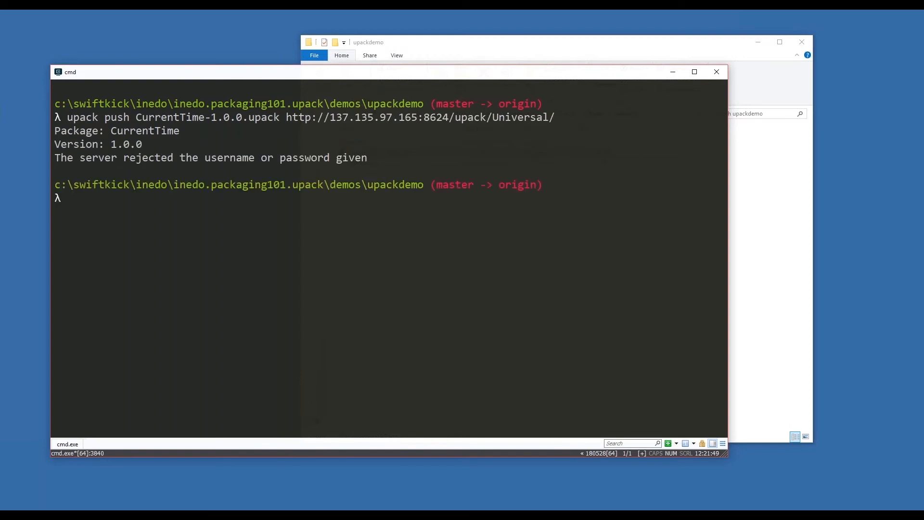
Rerun the CurrentTime 1.0.0 push with --user and the demo credentials
type("upack push CurrentTime-1.0.0.upack http://137.135.97.165:8624/upack/Universal/ --de")
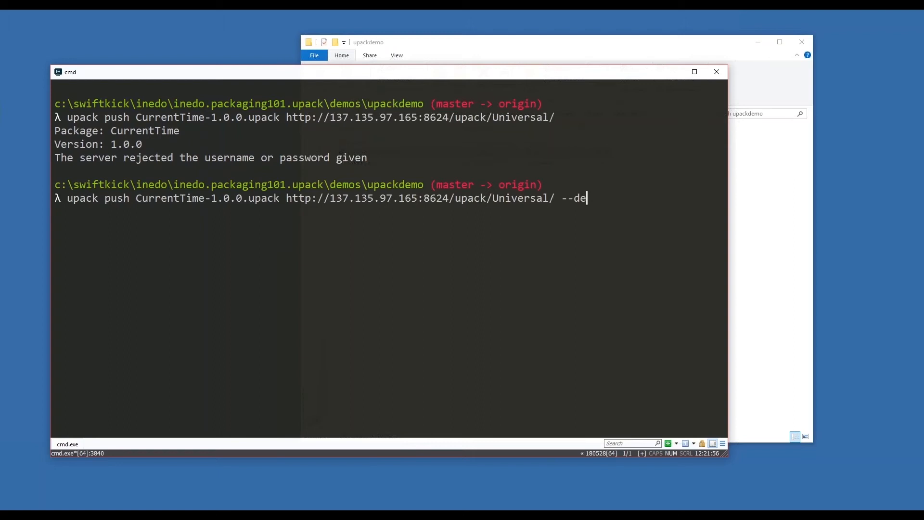
type("user=\"")
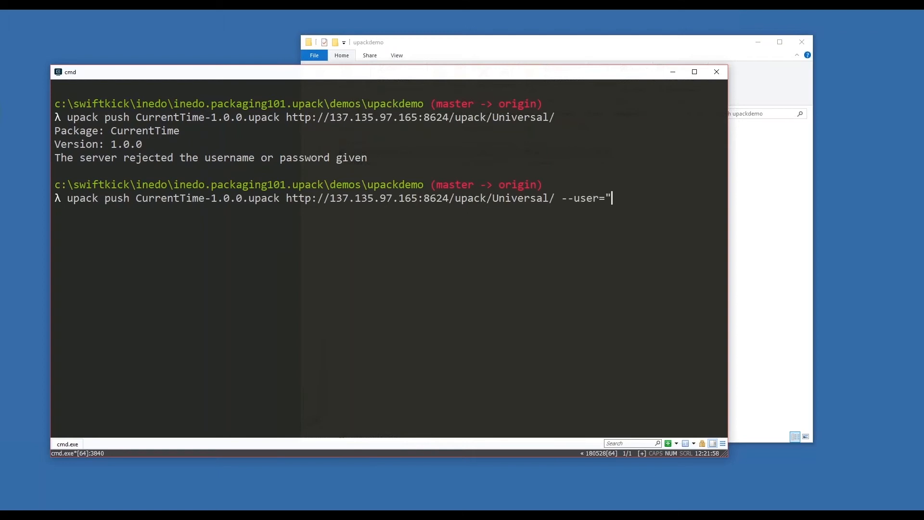
type("demo:de")
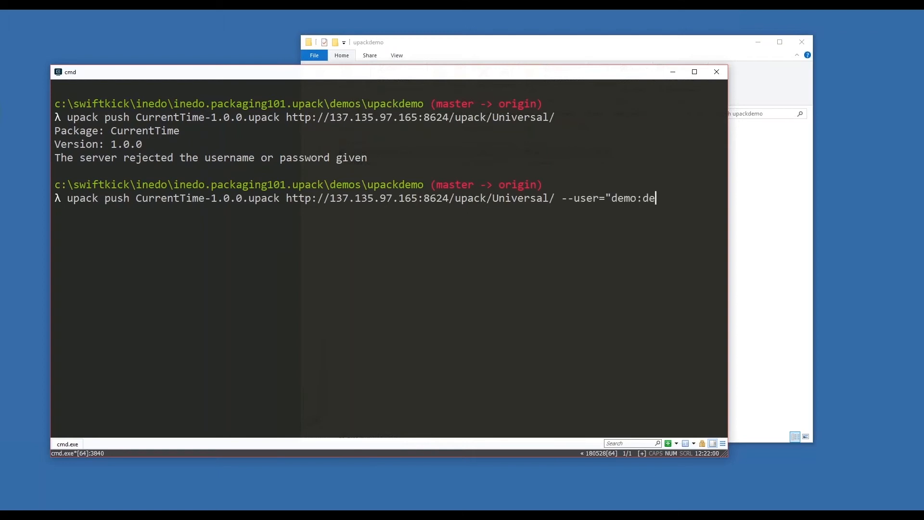
type("modemodemo\"")
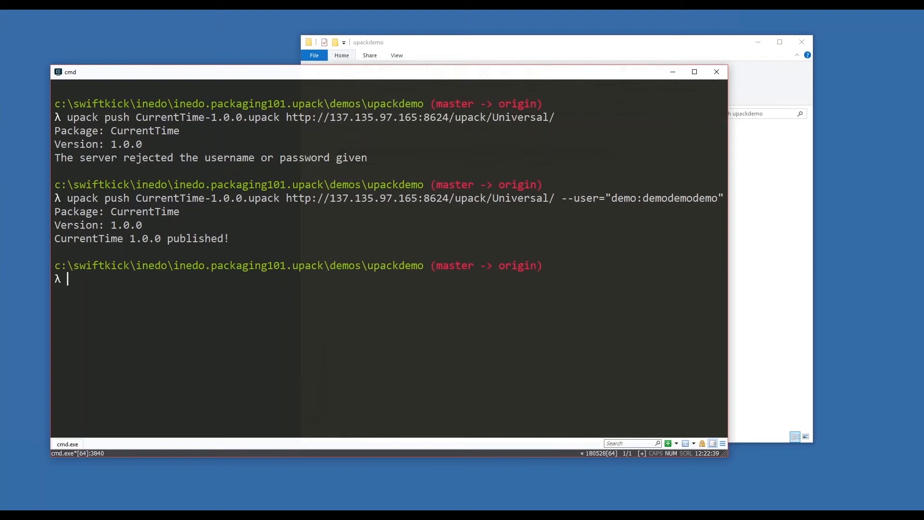
mouse_move(150, 228)
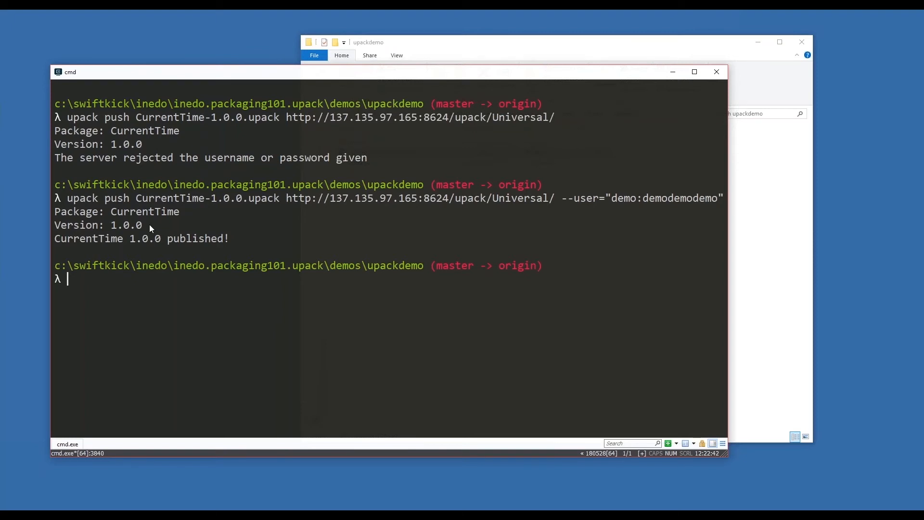
mouse_move(204, 243)
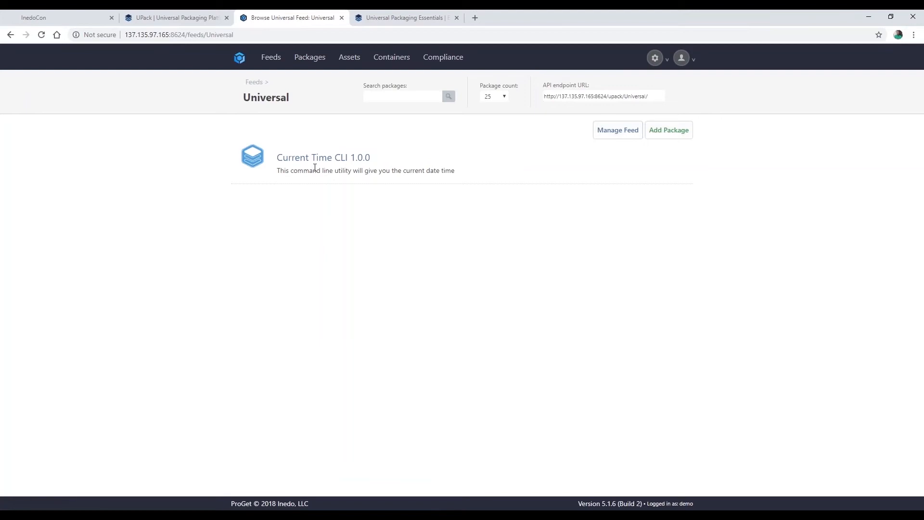
Open Current Time CLI 1.0.0, view cURL and PowerShell instructions, then select the upack install command
left_click(323, 157)
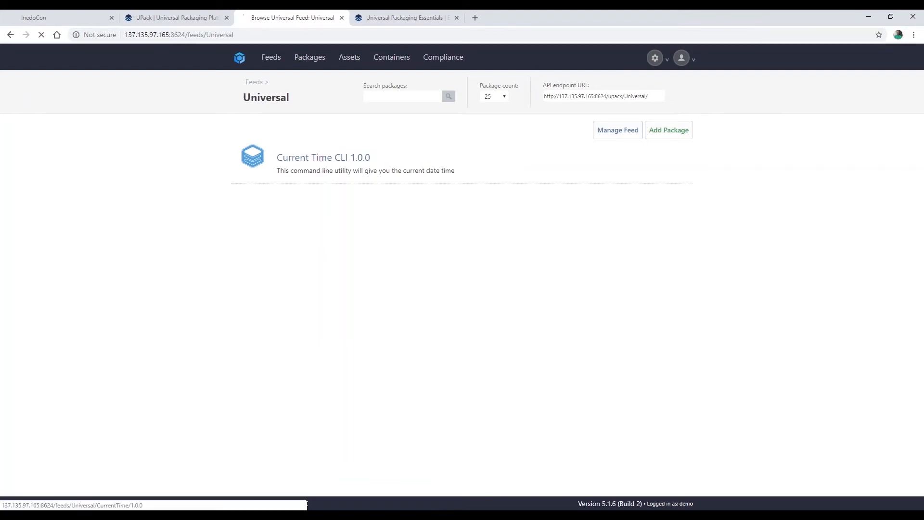
left_click(322, 157)
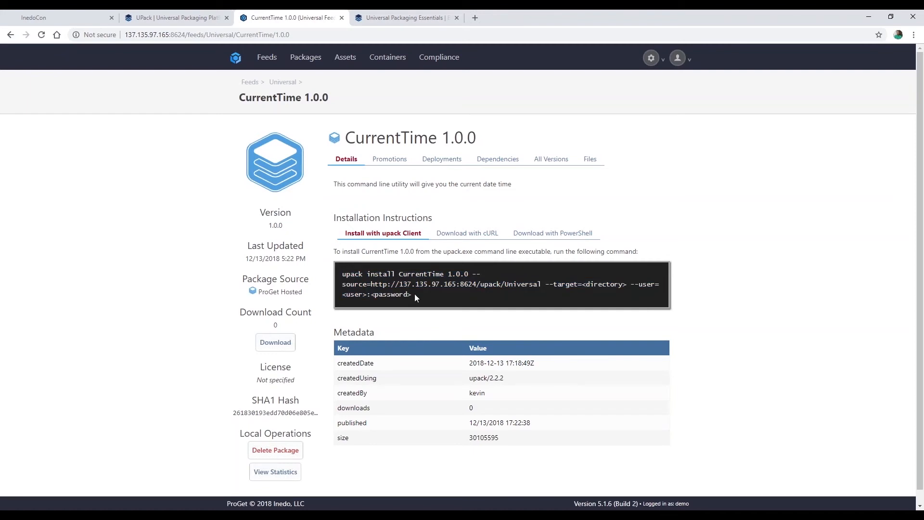
left_click(467, 232)
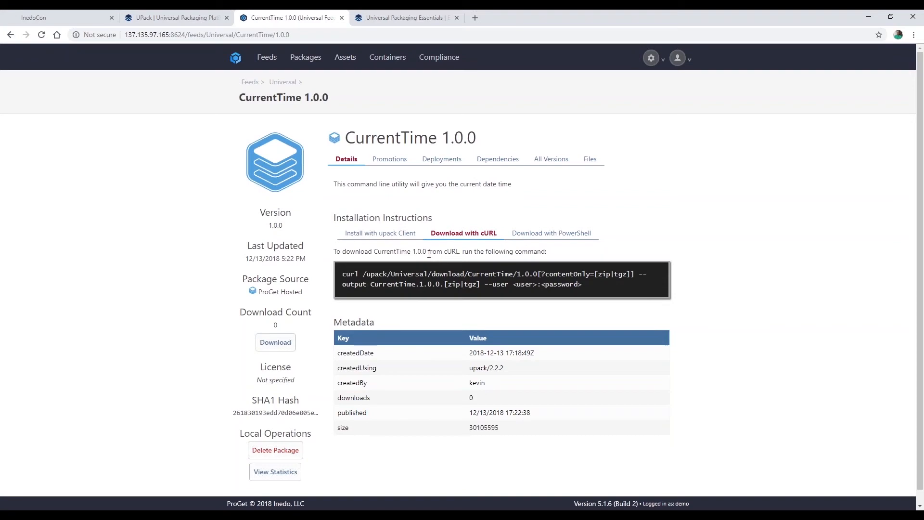
left_click(550, 233)
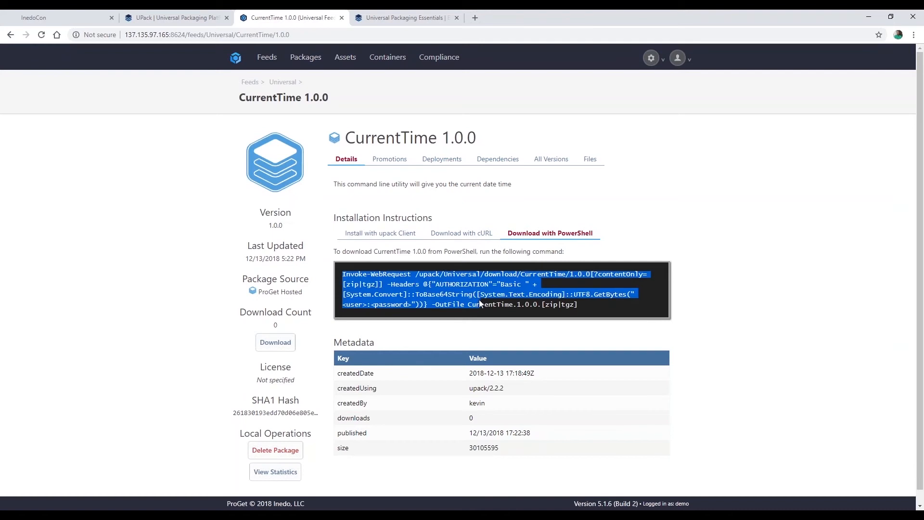
mouse_move(559, 303)
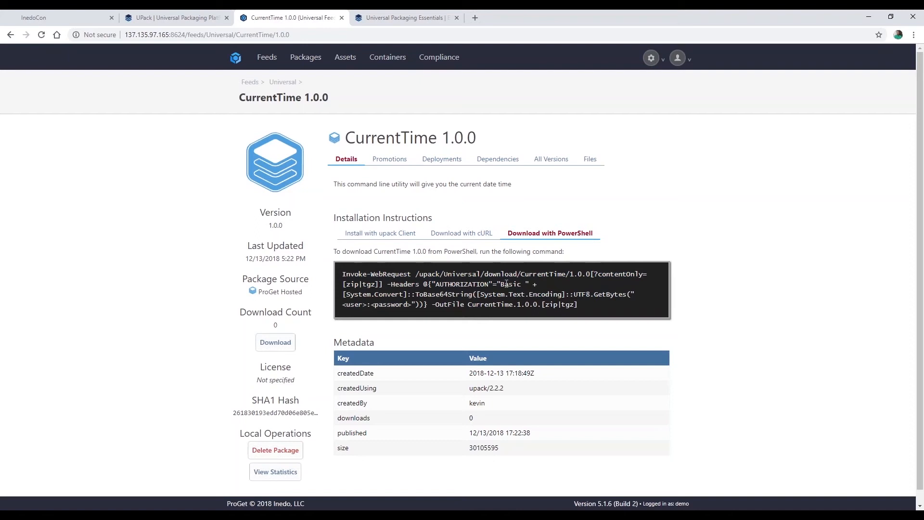
left_click(381, 233)
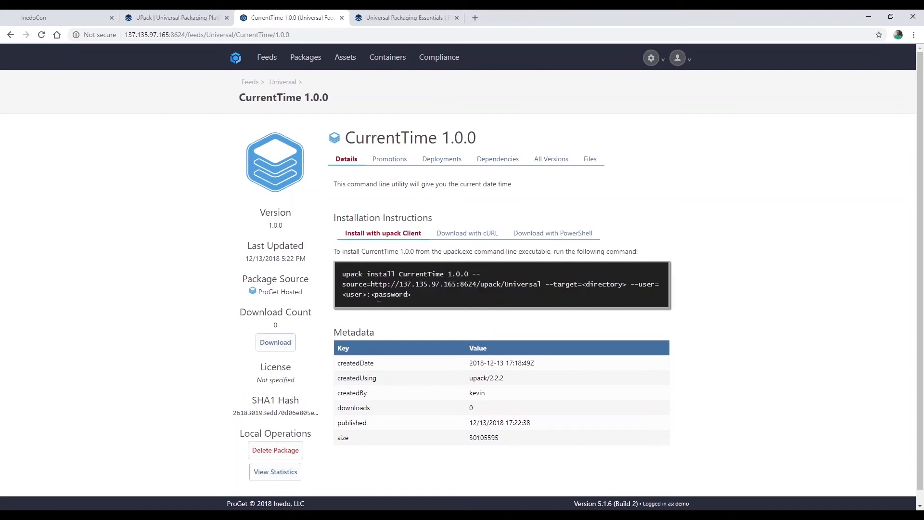
triple_click(501, 273)
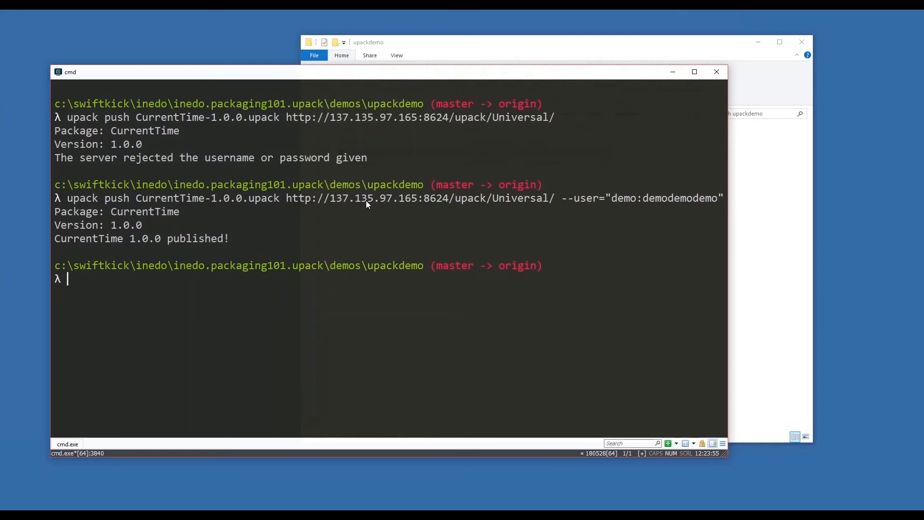
Type 'upack install CurrentTime 1.0.0' with the Universal source, demo user and target c:\upacktools
type("upack install CurrentTime 1.0.0 --source=http://137.135.97.165:8624/upack/Universal --target=<directory> --user=<user>:<password>")
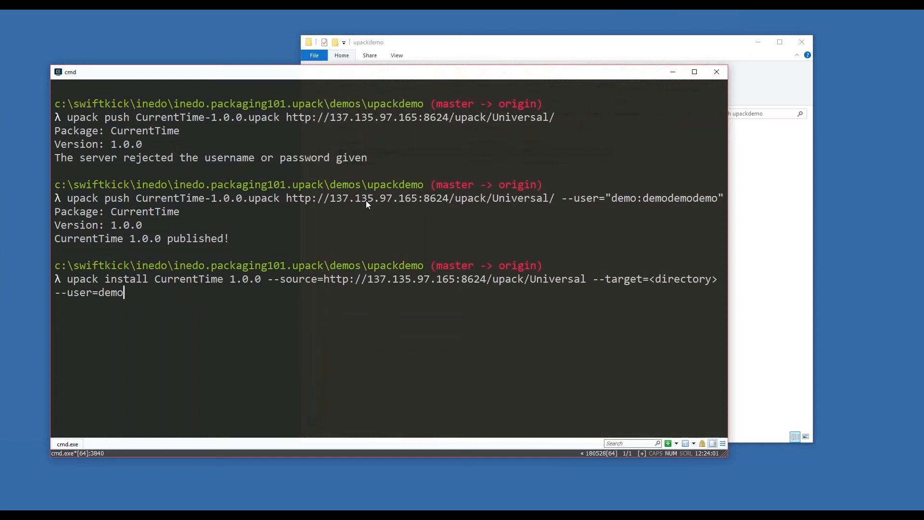
type(":demodemo")
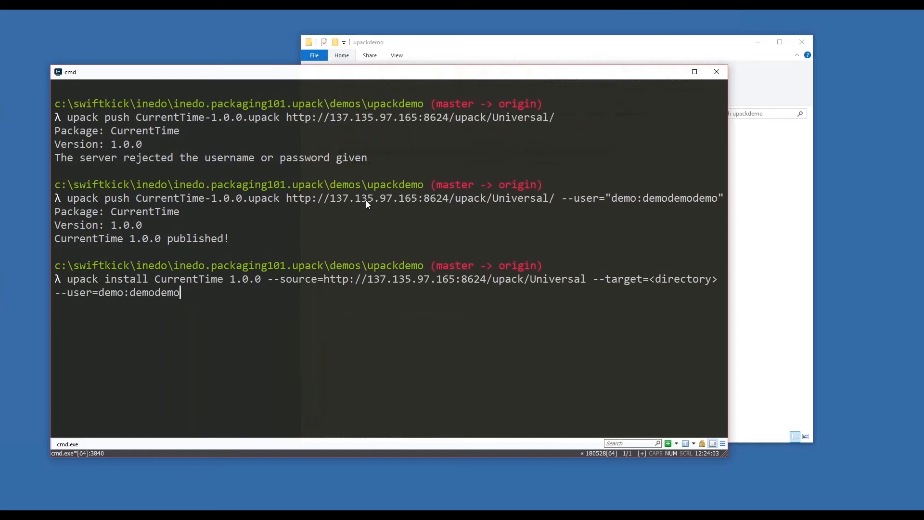
type("demo")
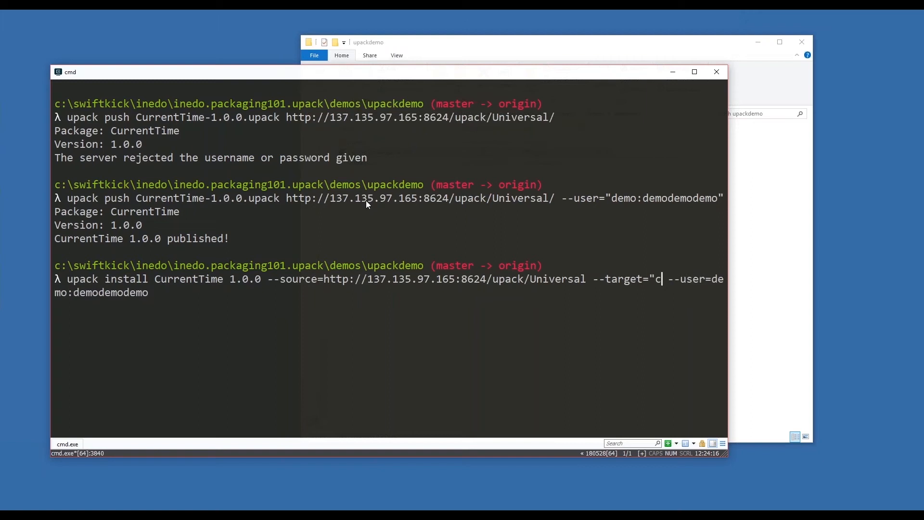
type("\\\\u")
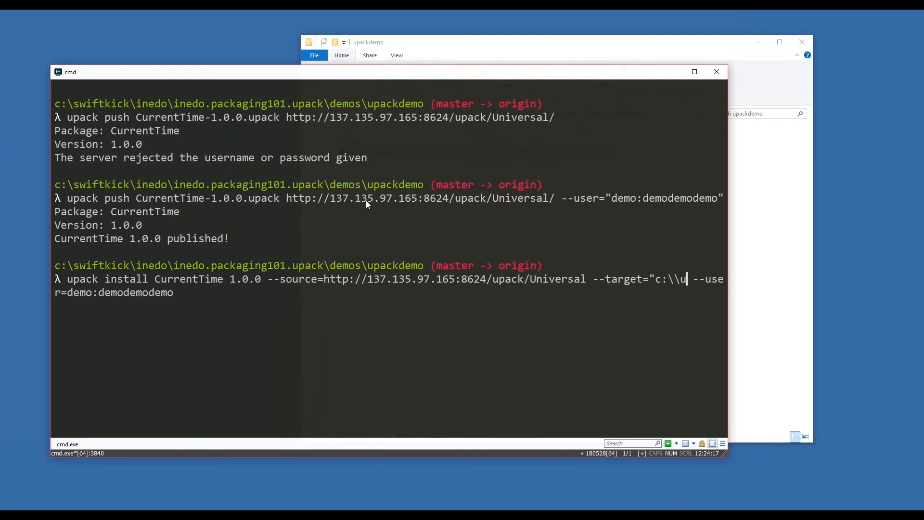
type("packtoo")
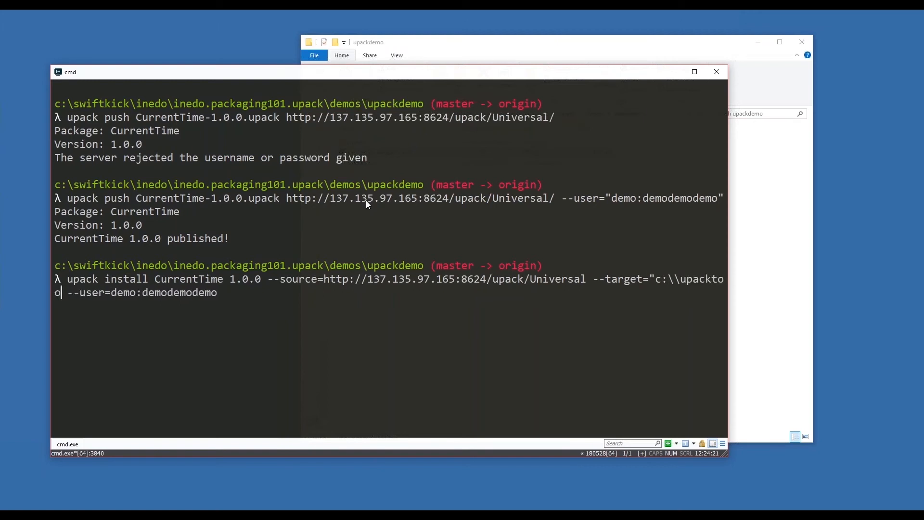
type("ols\"")
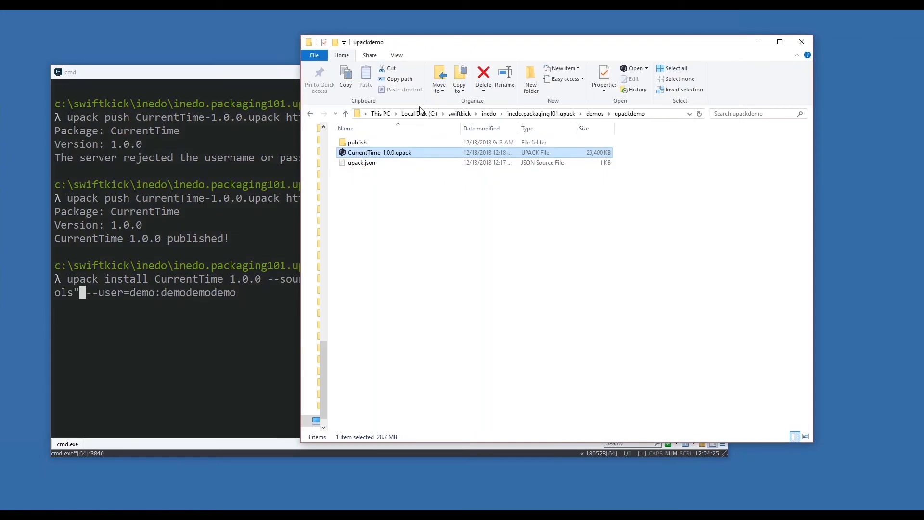
left_click(418, 113)
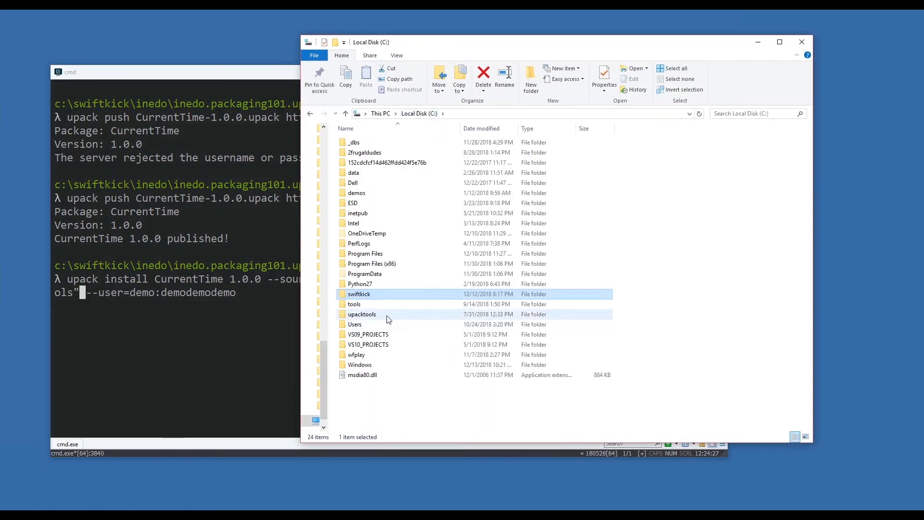
left_click(362, 314)
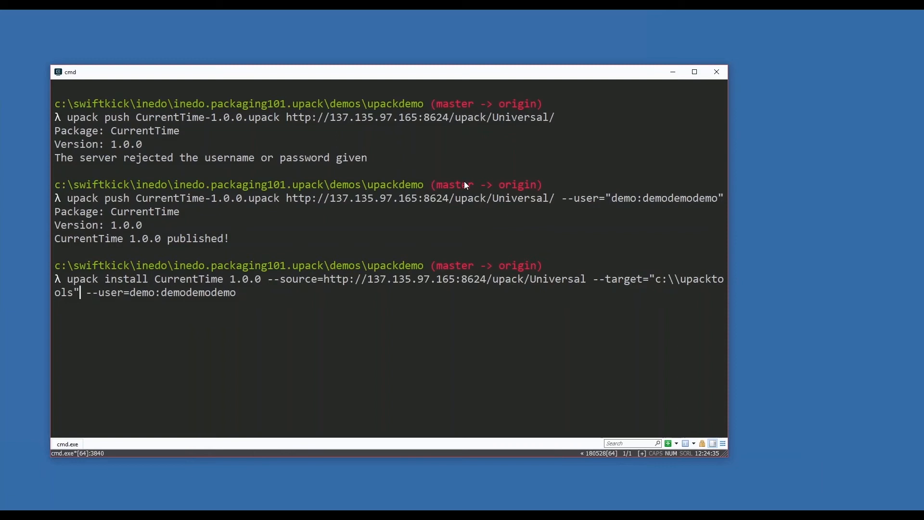
mouse_move(142, 298)
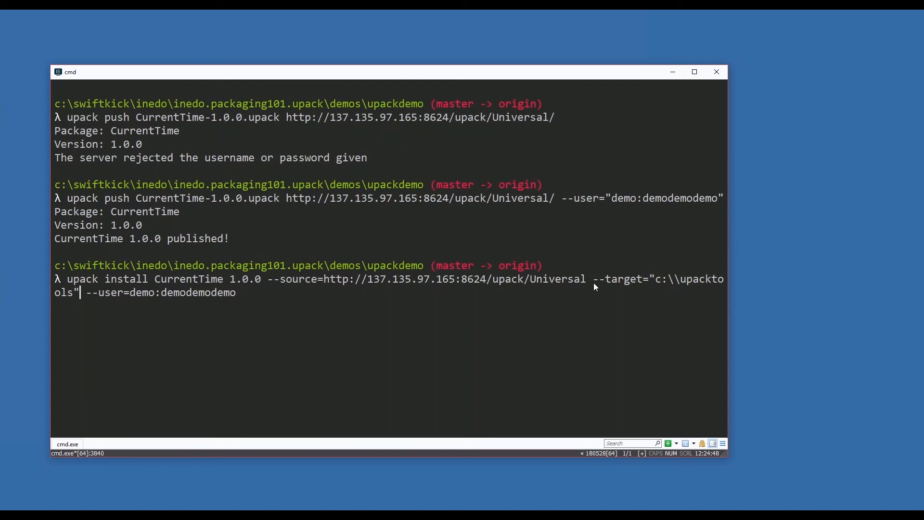
mouse_move(92, 298)
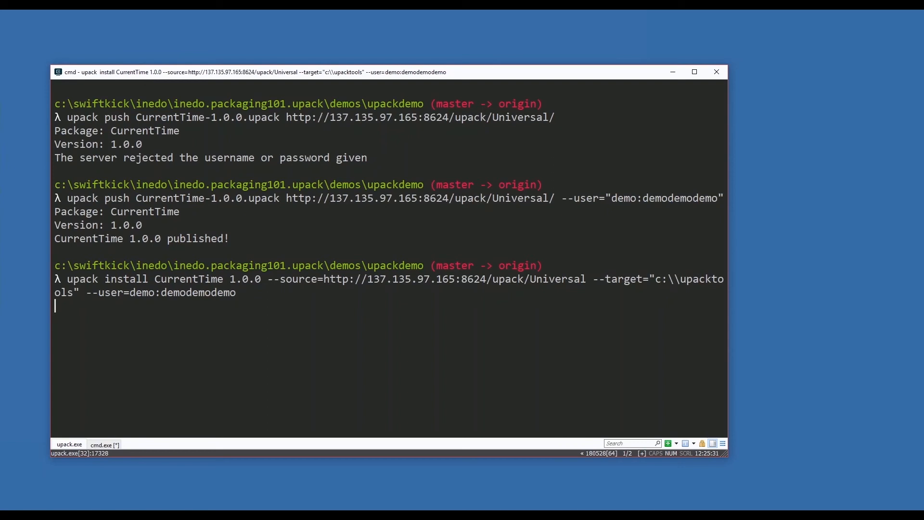
mouse_move(195, 342)
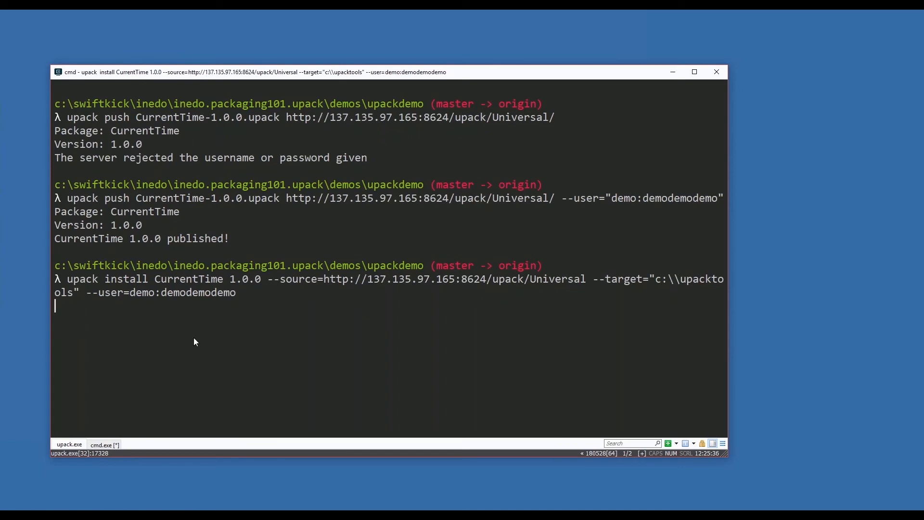
mouse_move(103, 308)
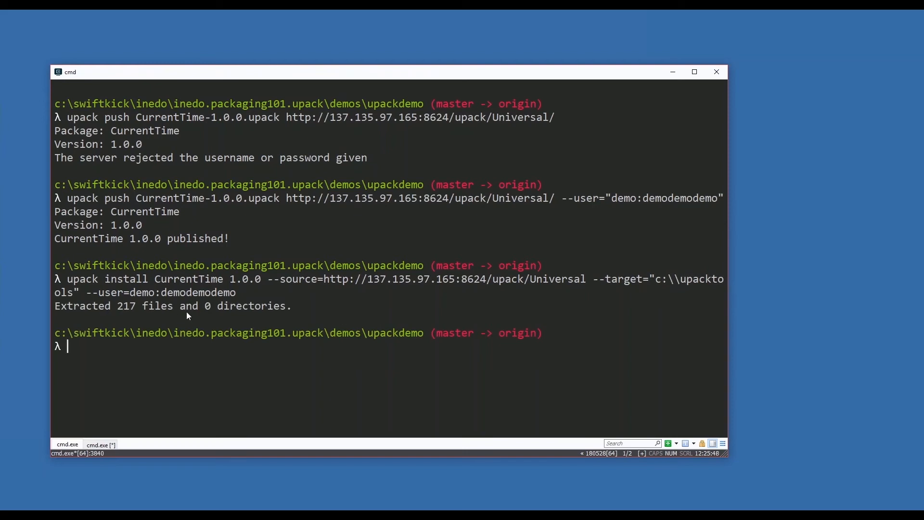
Run currentTime.exe in the C:\upacktools console to print the current time
left_click(97, 444)
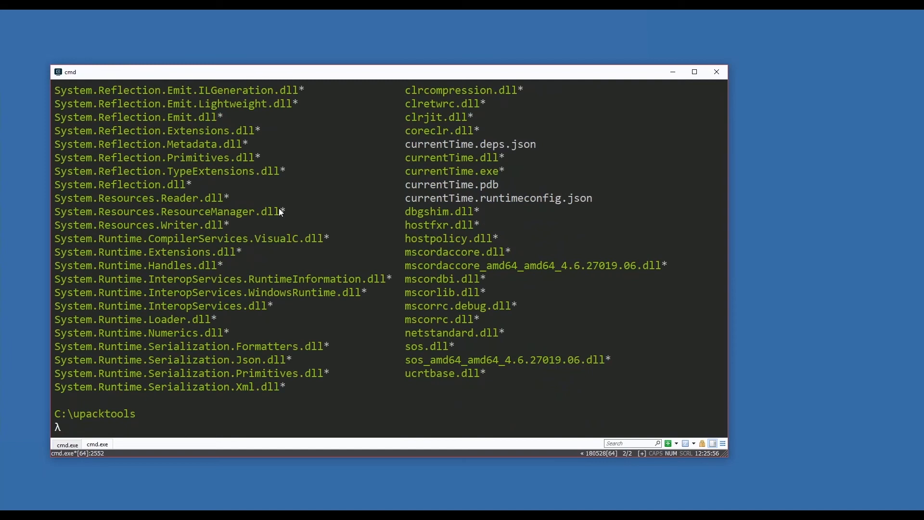
type("currentTime.exe")
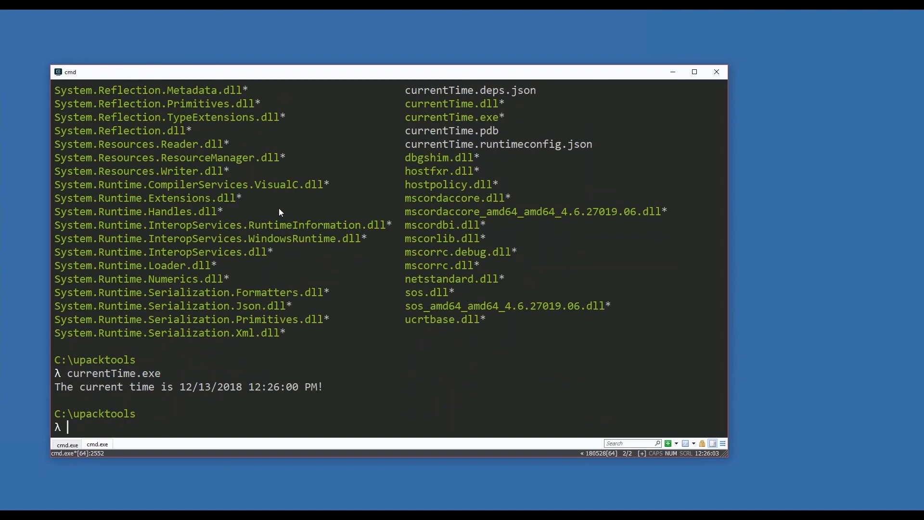
mouse_move(427, 262)
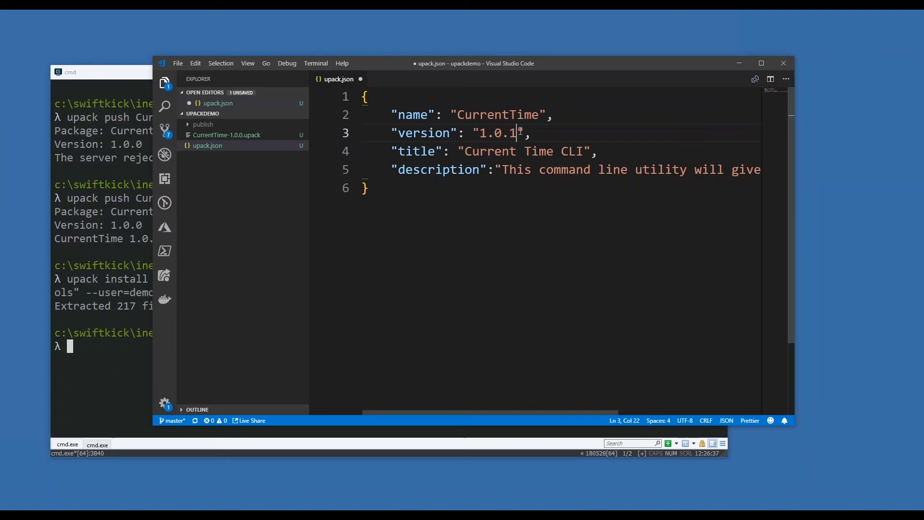
Save upack.json with its version set to 1.0.1
key("ctrl+s")
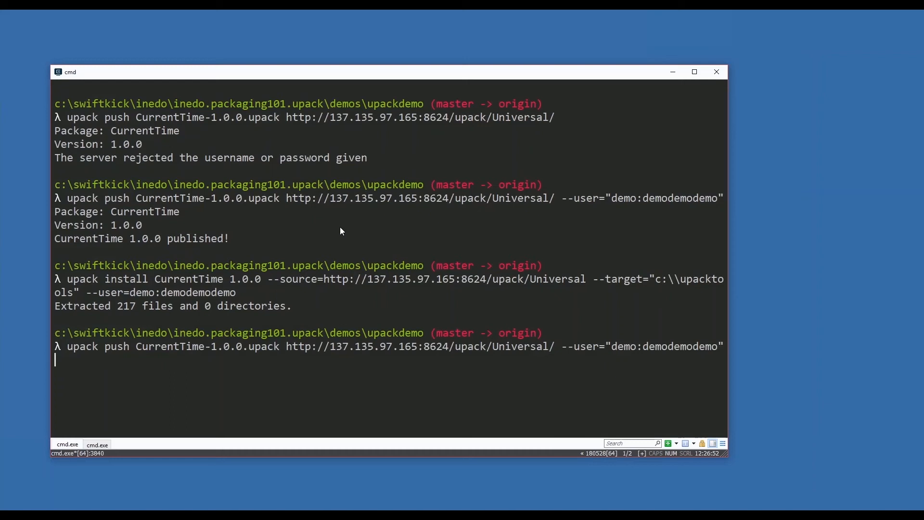
Clear the screen, run 'upack pack publish\ --manifest=upack.json', and list CurrentTime-1.0.1.upack
type("clear")
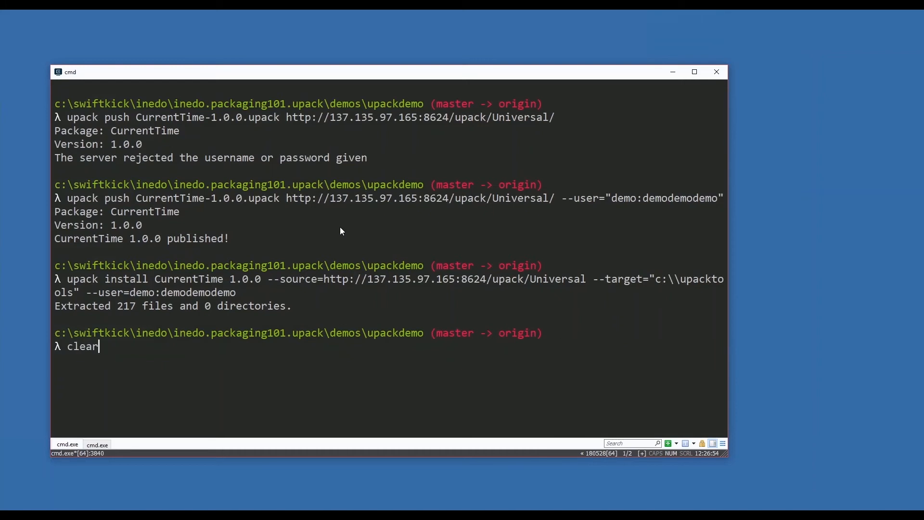
type("upack pack publish\\ --manifest=upack.json")
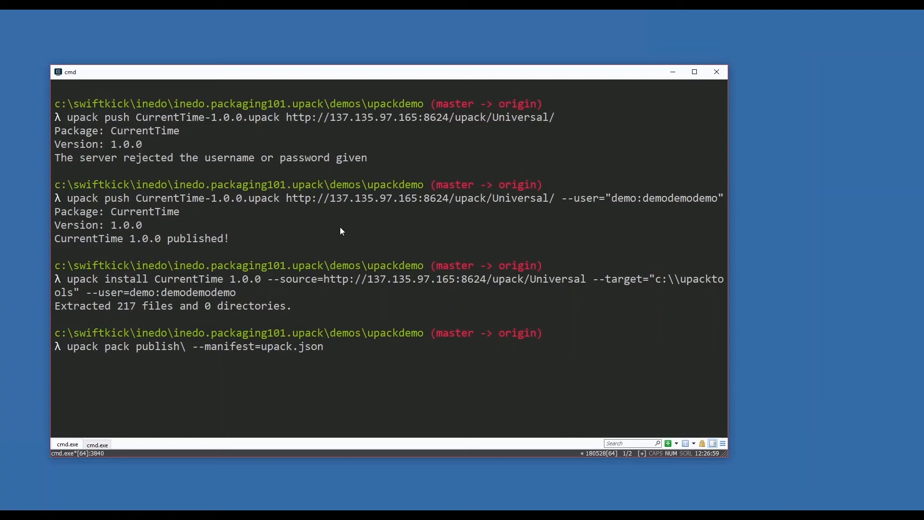
key("enter")
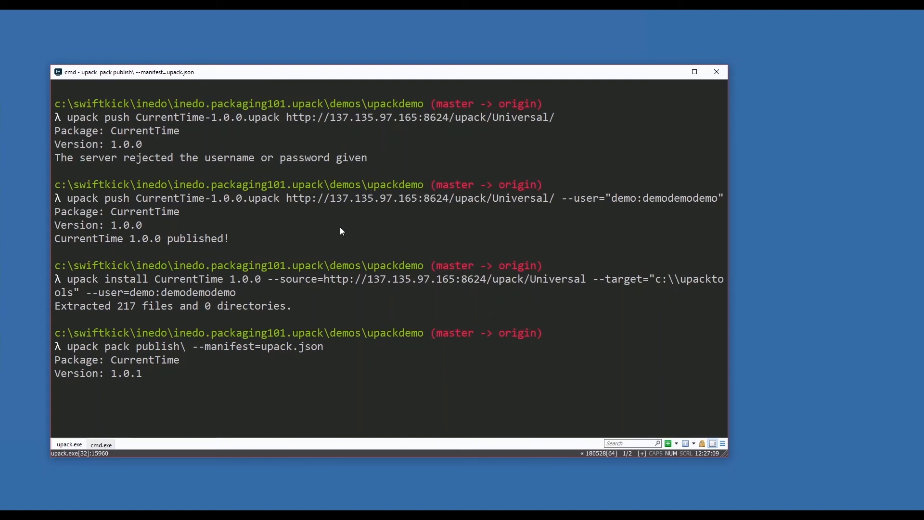
type("ls")
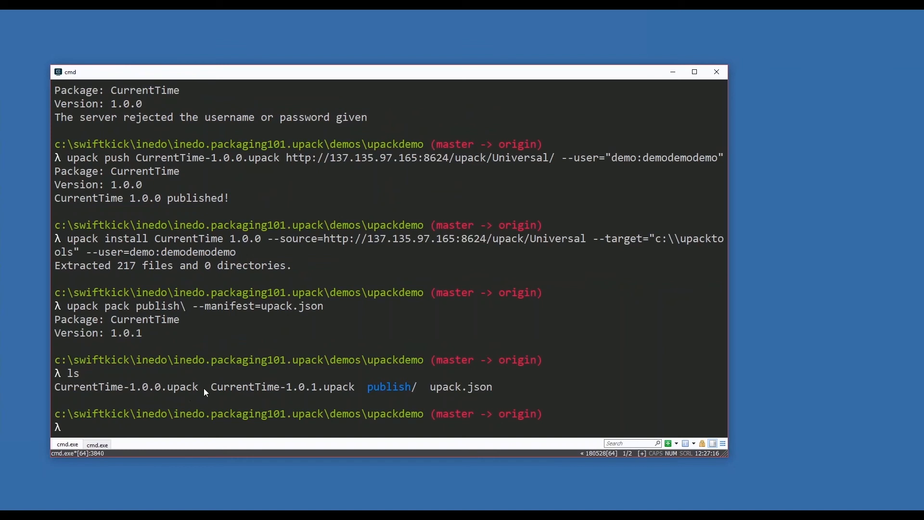
type("ls")
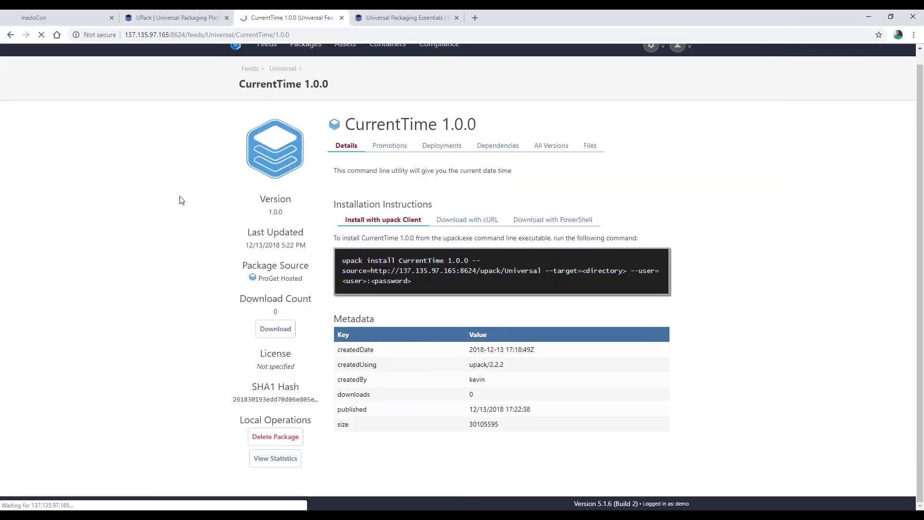
Change the ProGet address to CurrentTime/1.0.1, list All Versions, and open version 1.0.0
left_click(275, 328)
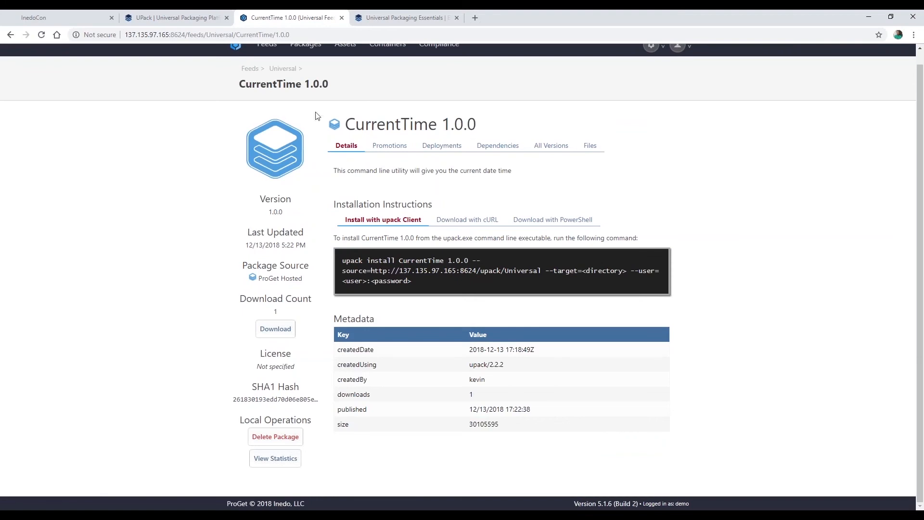
double_click(283, 34)
type("1")
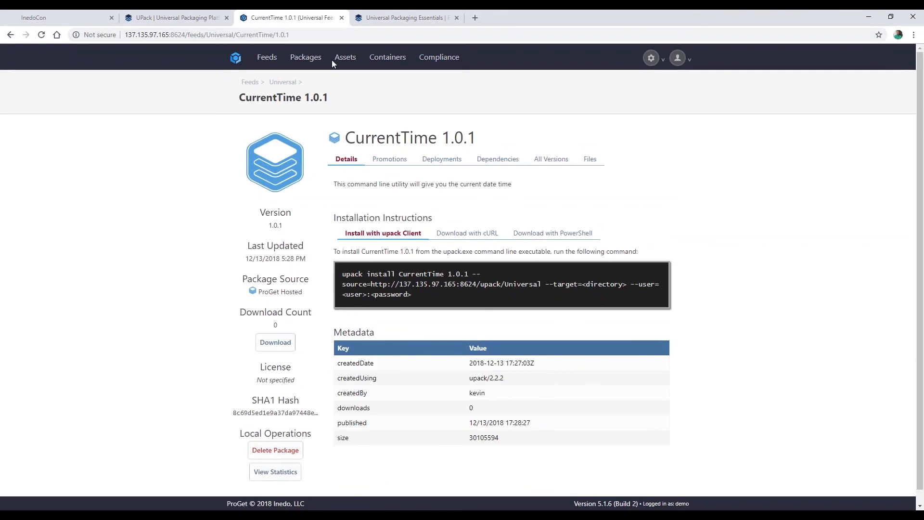
mouse_move(448, 138)
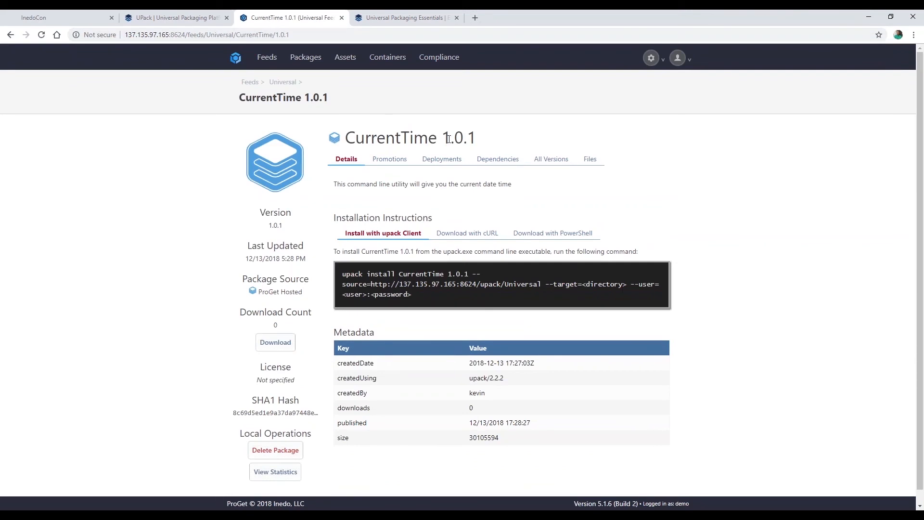
mouse_move(383, 181)
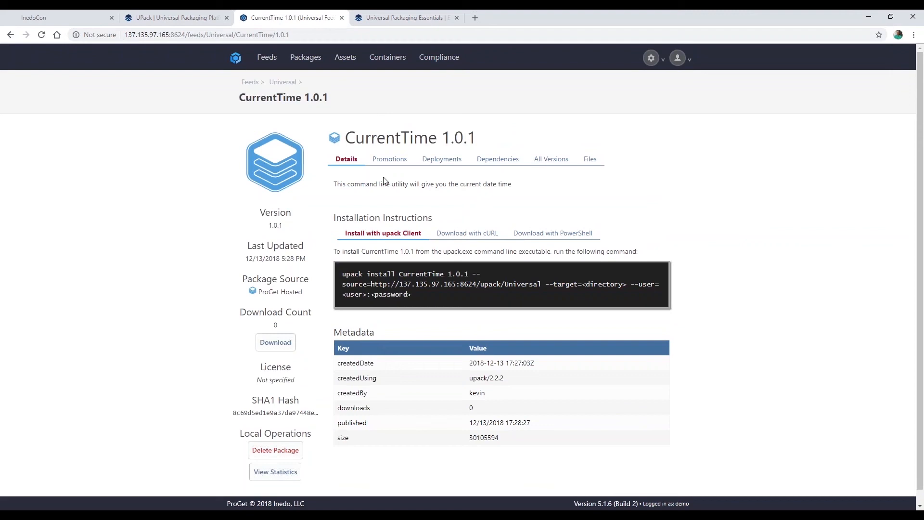
scroll("down", 3)
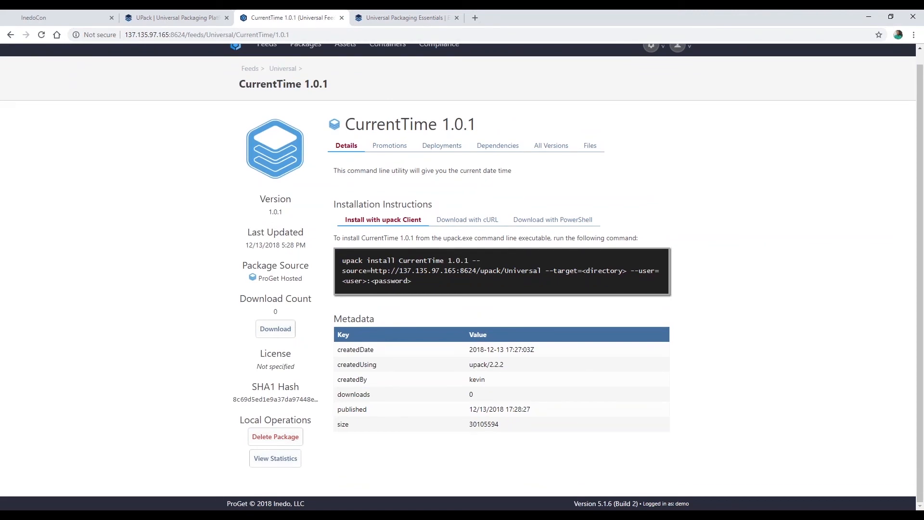
left_click(550, 145)
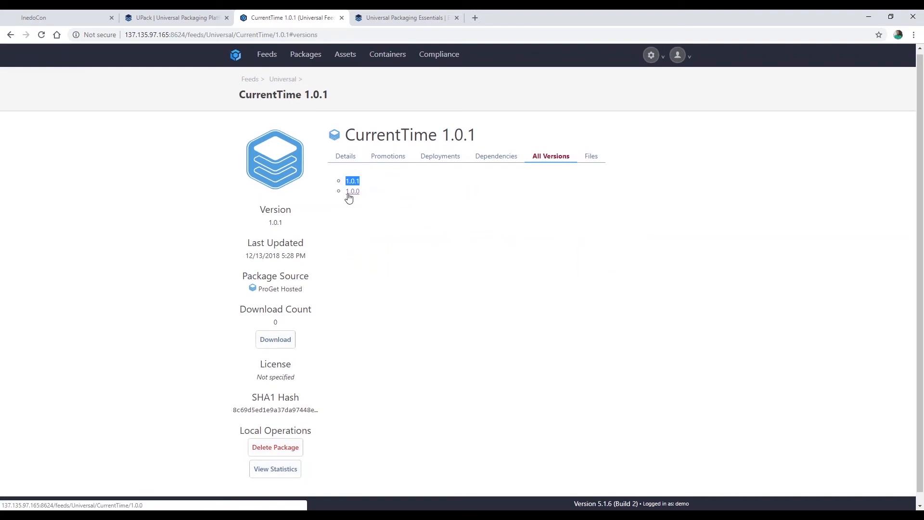
left_click(352, 191)
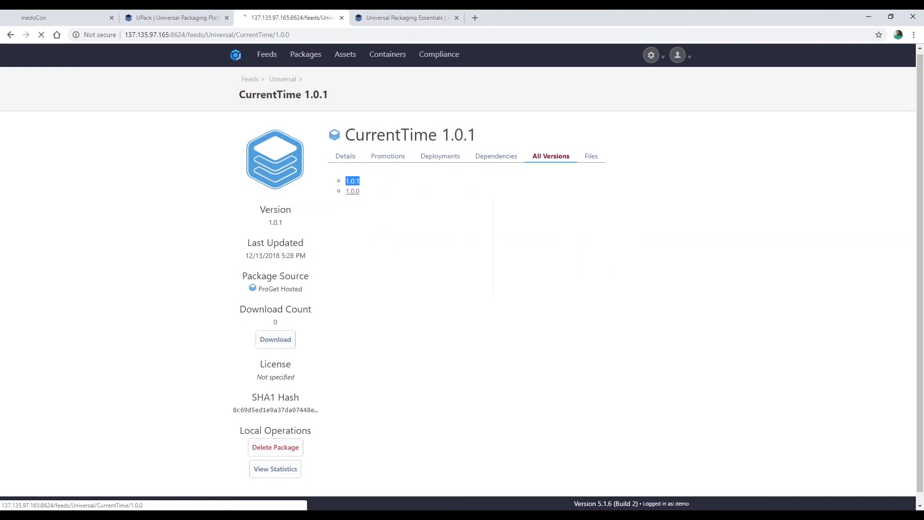
left_click(352, 191)
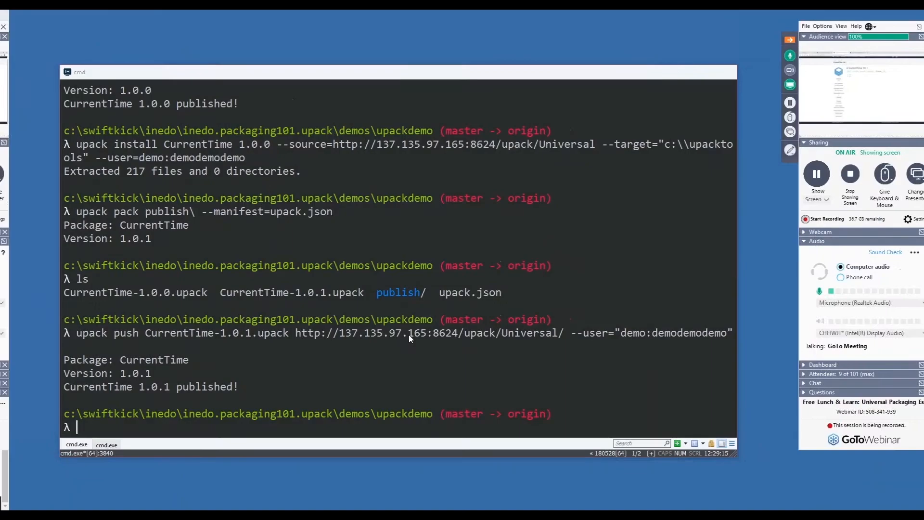
Print upack's command list, then recall the earlier pack and CurrentTime 1.0.0 install commands
type("upacktools\\")
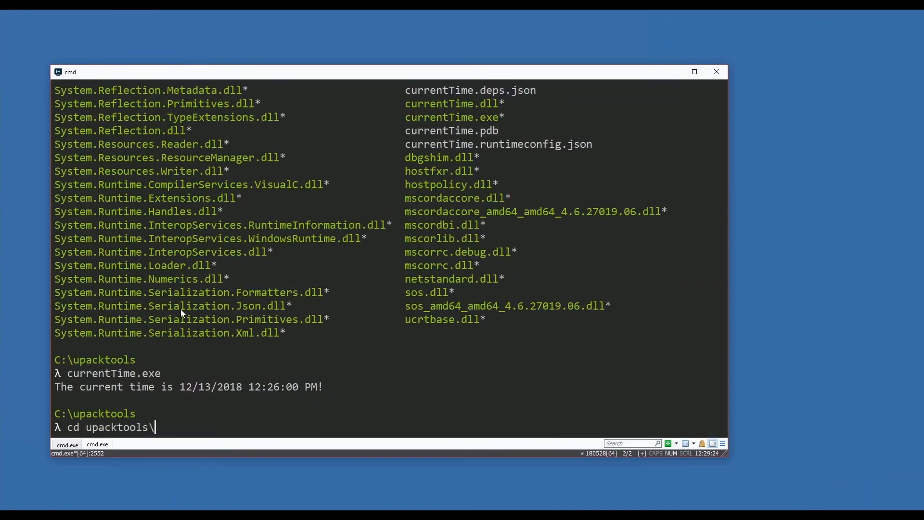
left_click(97, 444)
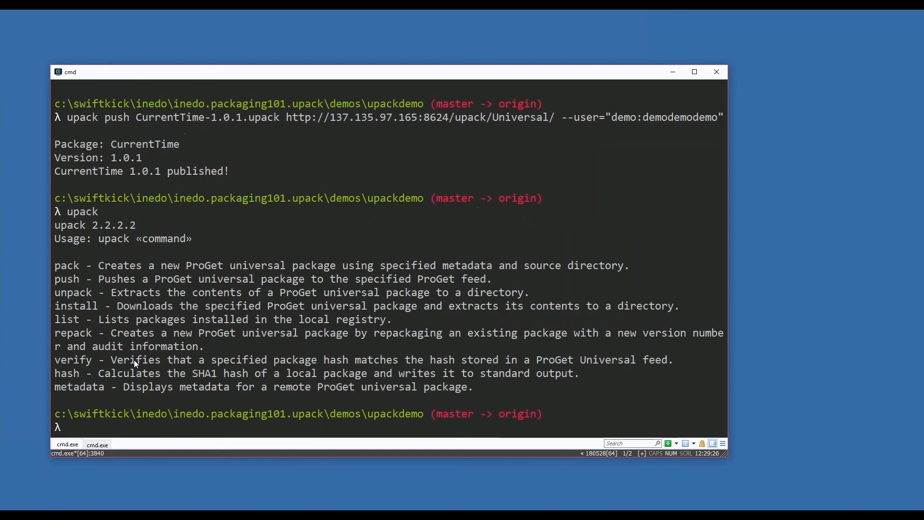
type("upack pack publish\\ --manifest=upack.json")
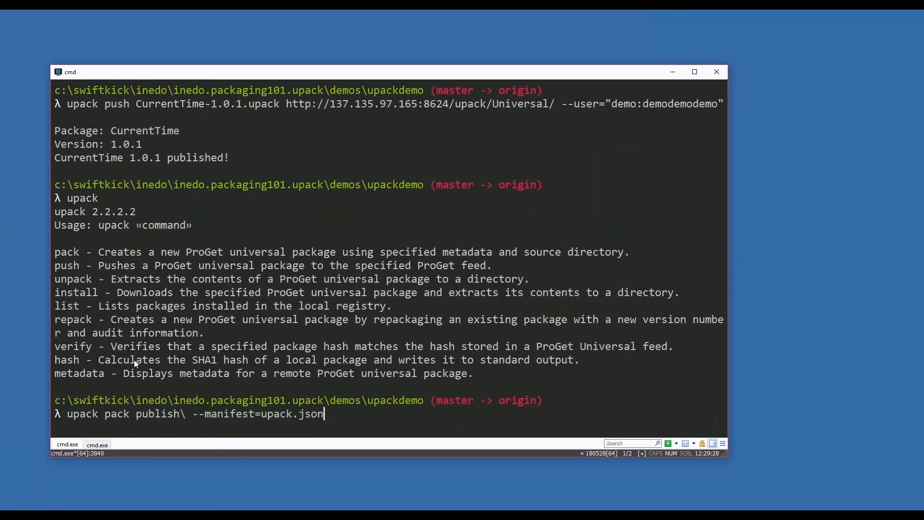
type("upack install CurrentTime 1.0.0 --source=http://137.135.97.165:8624/upack/Universal --target=\"c:\\\\upacktools\" --user=demo:demodemodemo")
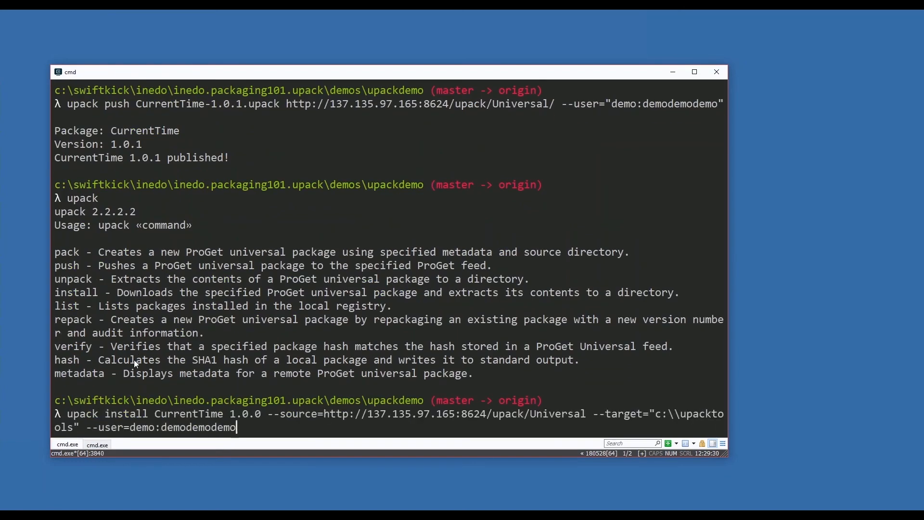